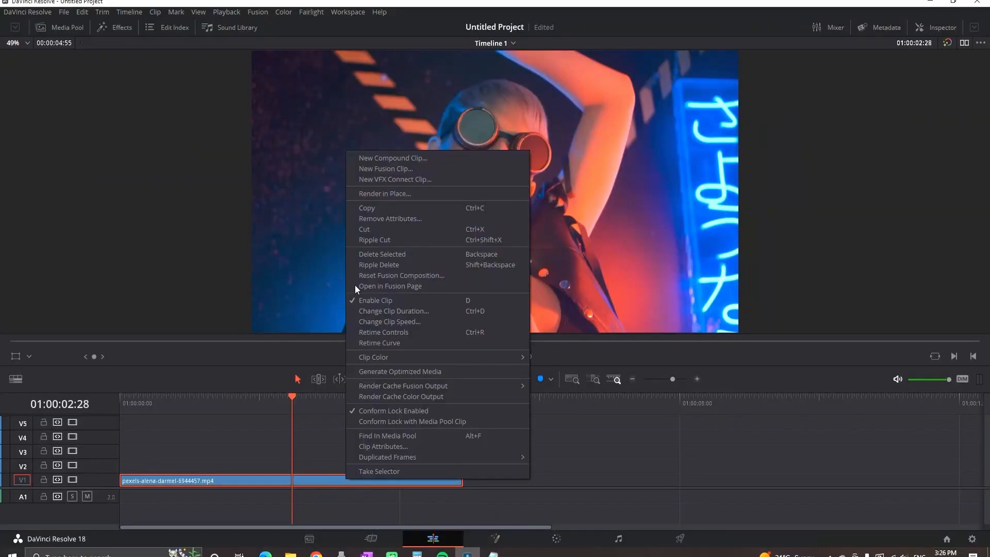
Step: Make the clip a Fusion clip and wire Vector Distortion between MediaIn1 and MediaOut1
left_click(386, 169)
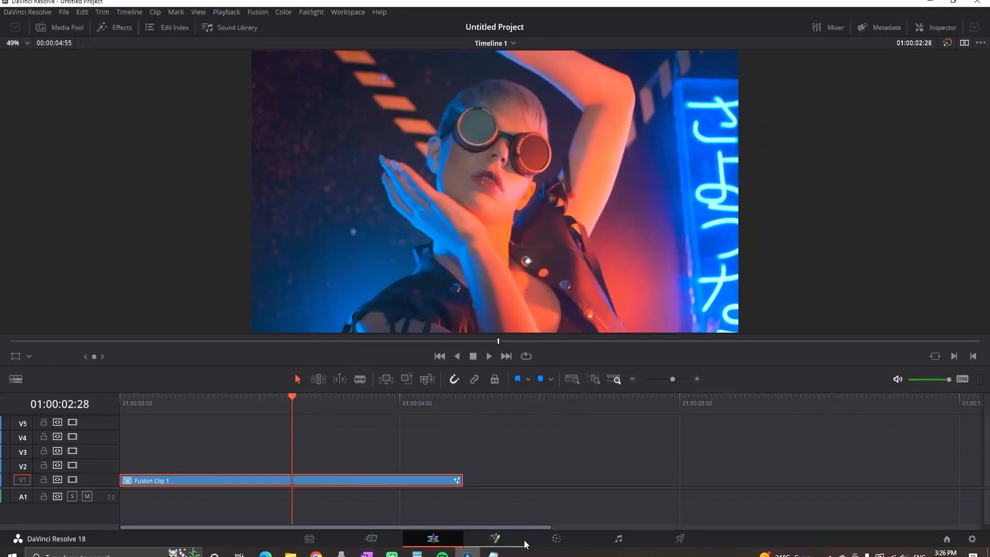
left_click(495, 538)
type("vec")
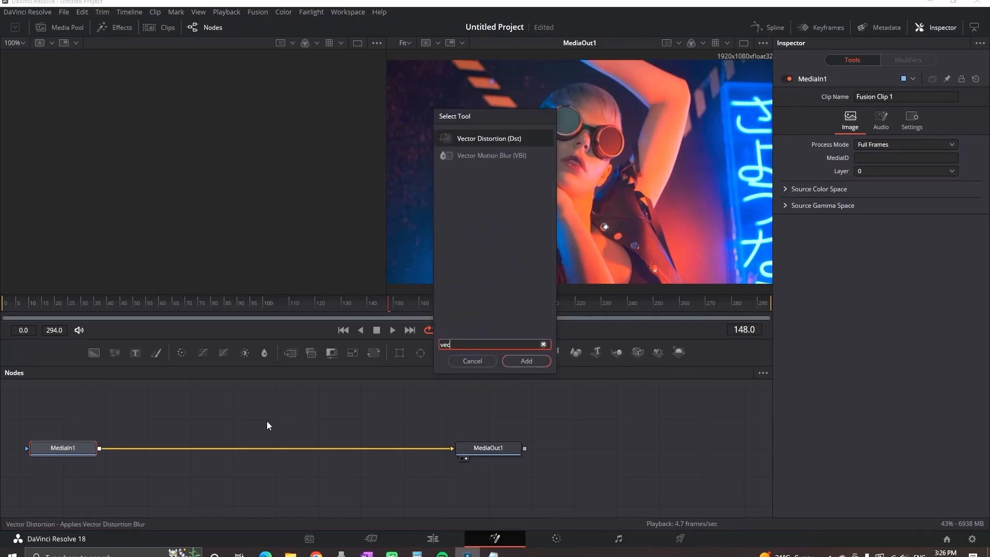
left_click(526, 361)
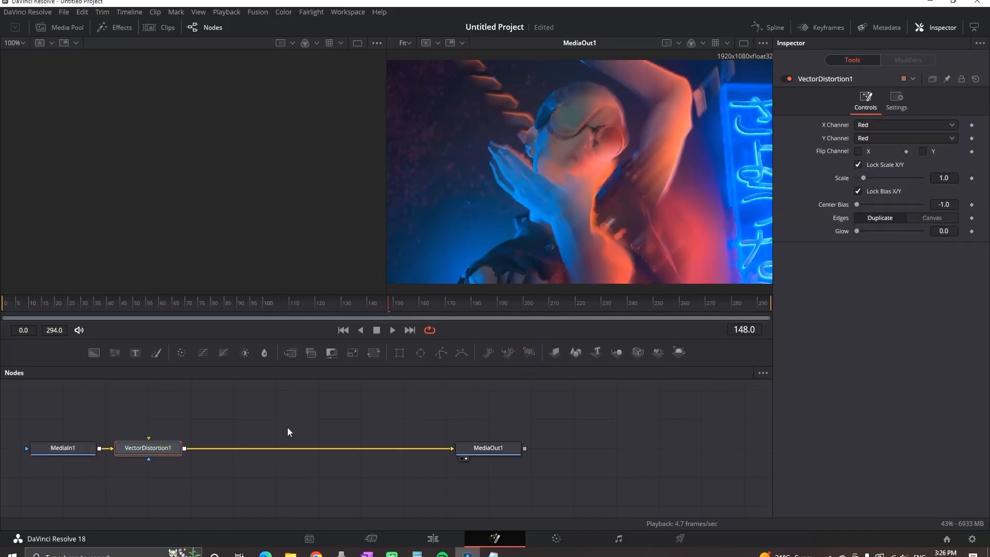
left_click(215, 310)
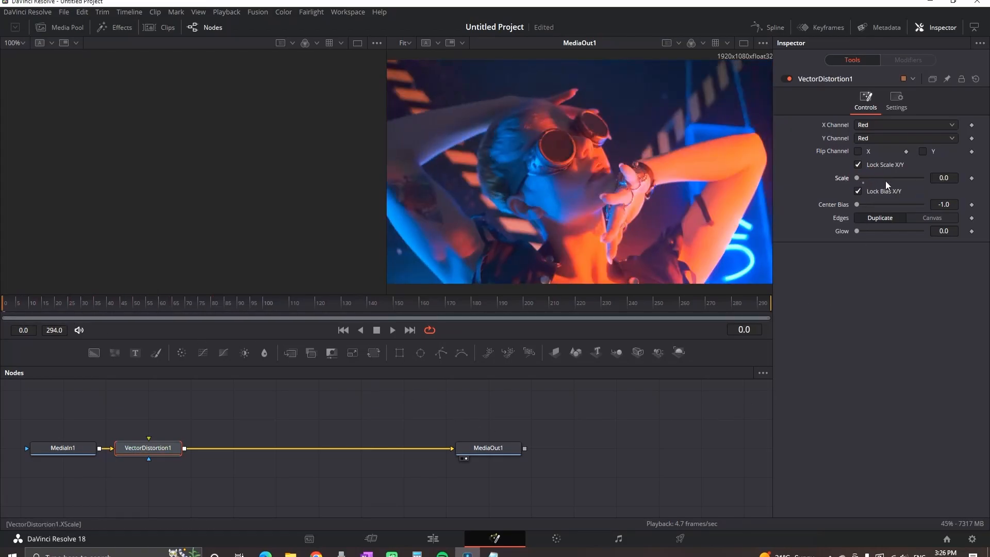
Step: Keyframe Vector Distortion scale at 0, then 0.75 mid-clip, then 0.0 at frame 261
left_click(971, 178)
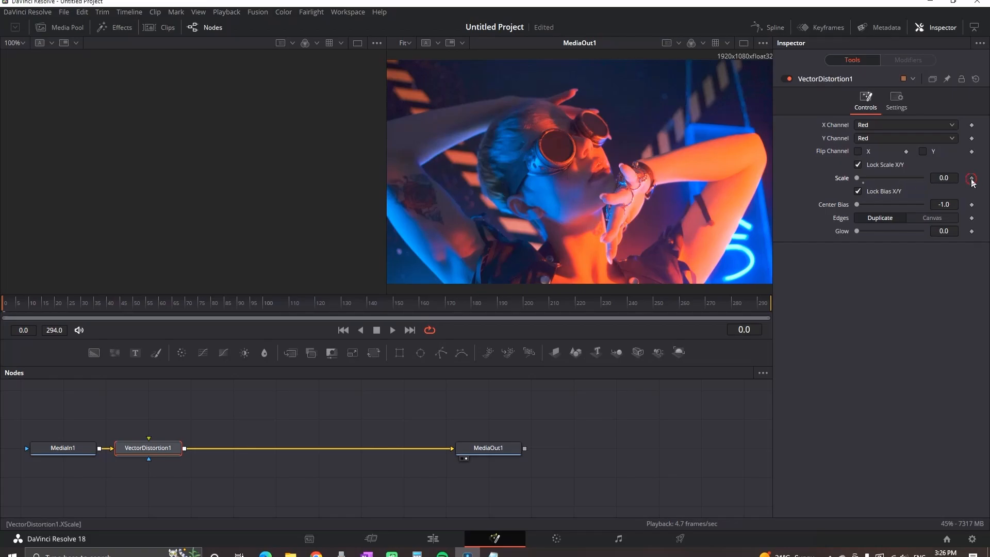
left_click(972, 177)
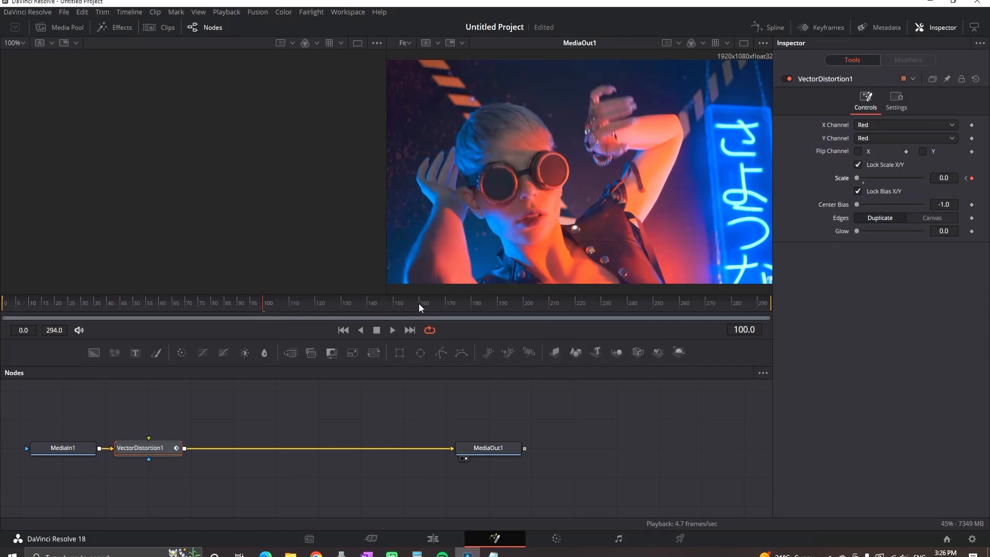
left_click(397, 303)
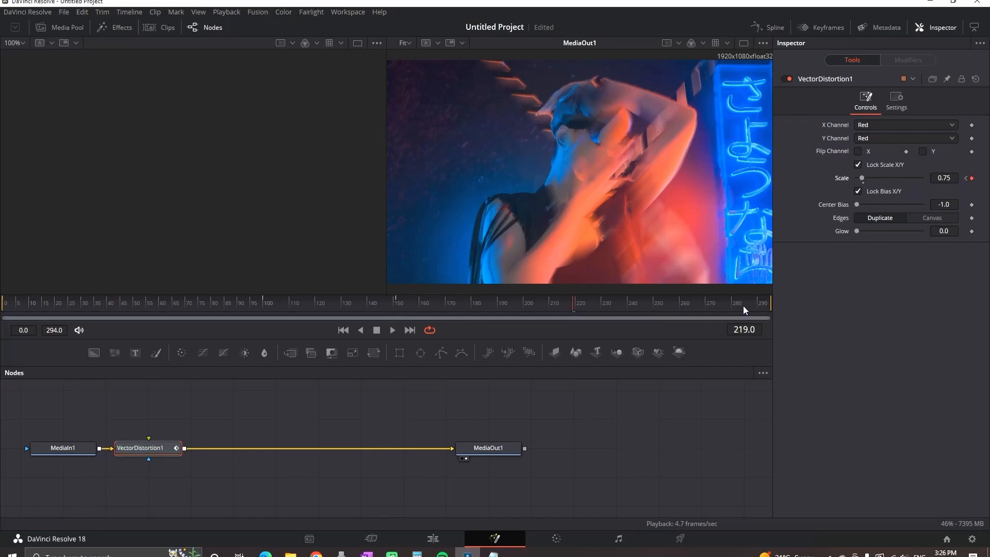
mouse_move(684, 306)
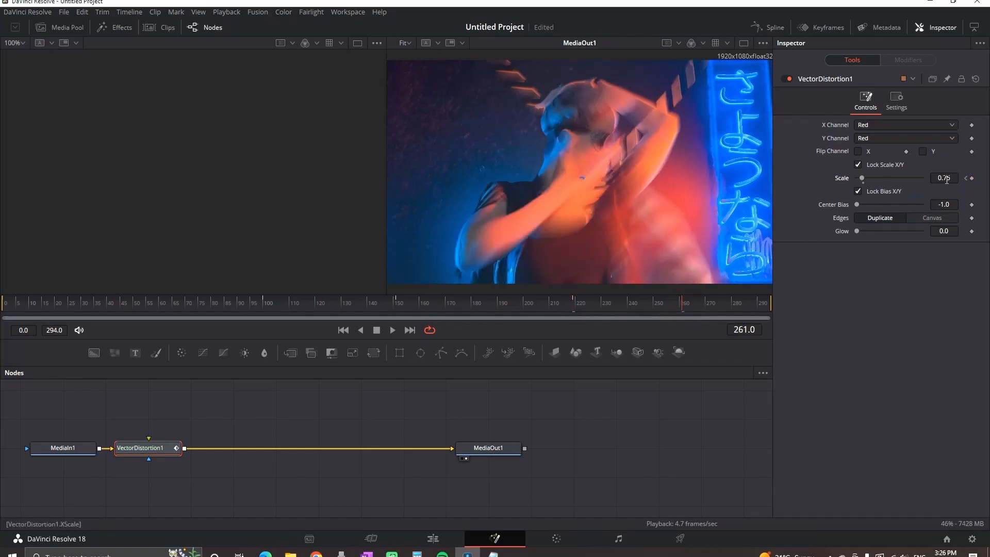
type("0.0")
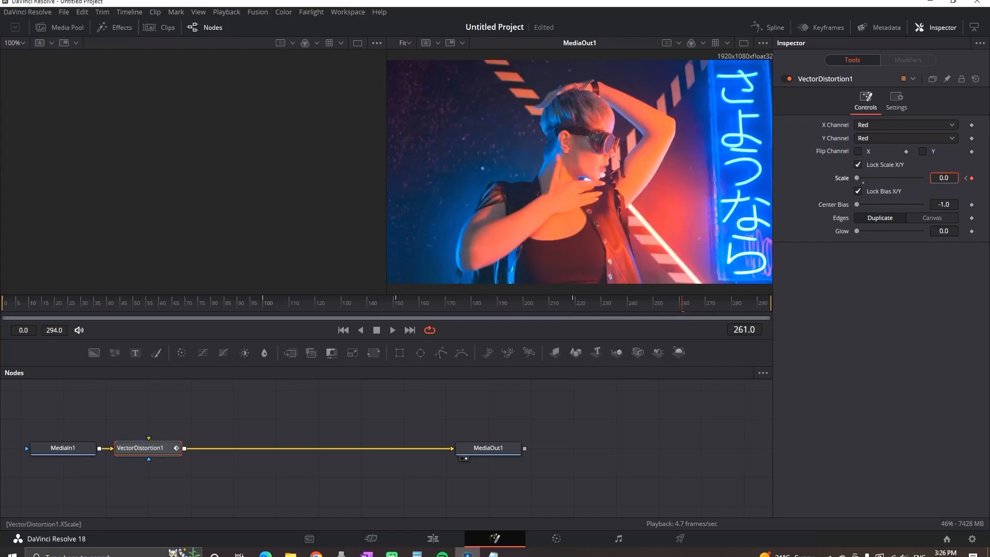
left_click(432, 539)
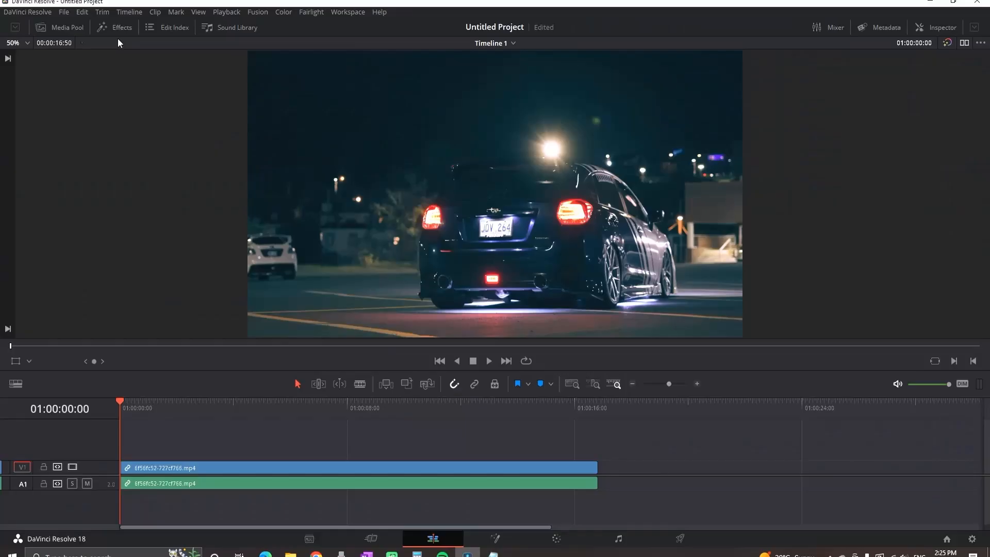
Step: Drag the Open FX Glow effect onto the car clip on V1
left_click(114, 27)
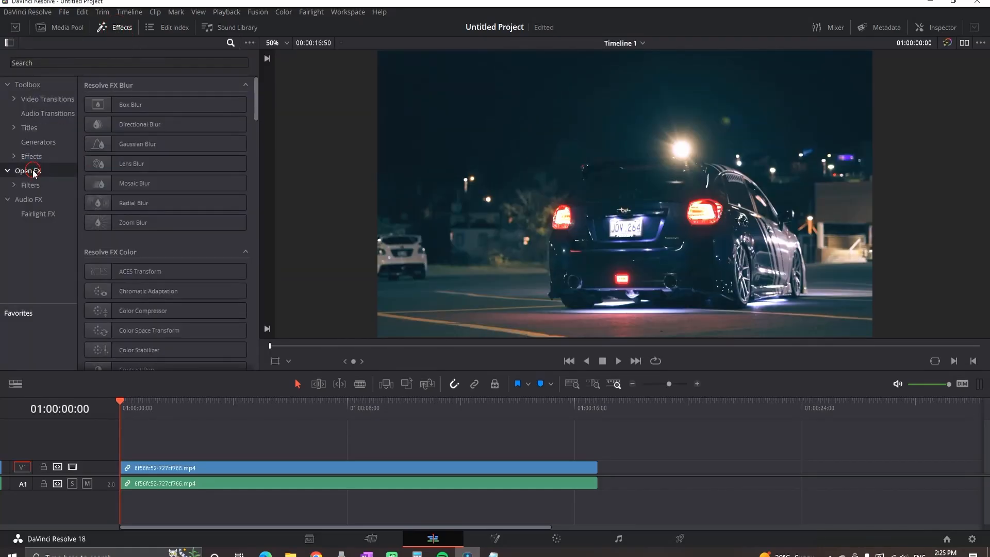
type("glow")
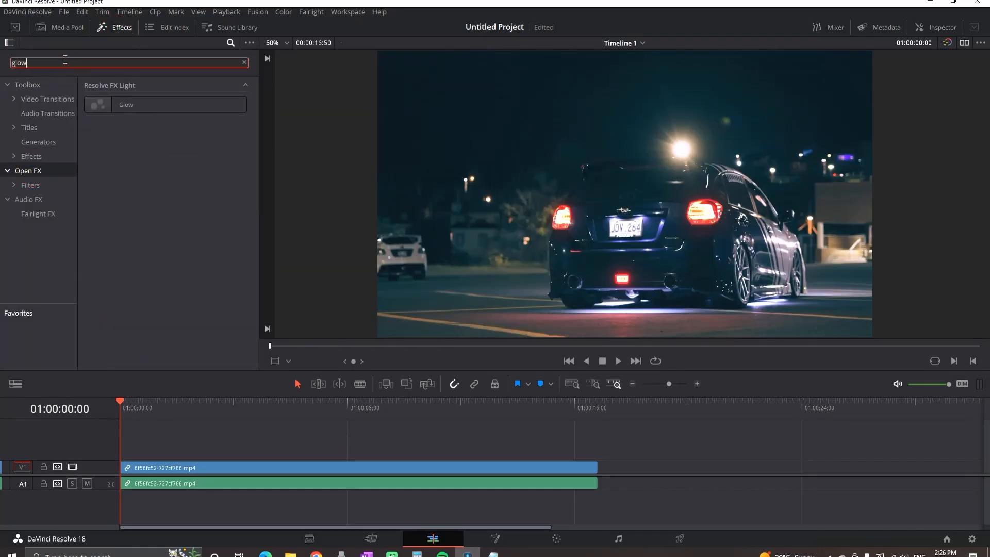
left_click_drag(126, 104, 310, 411)
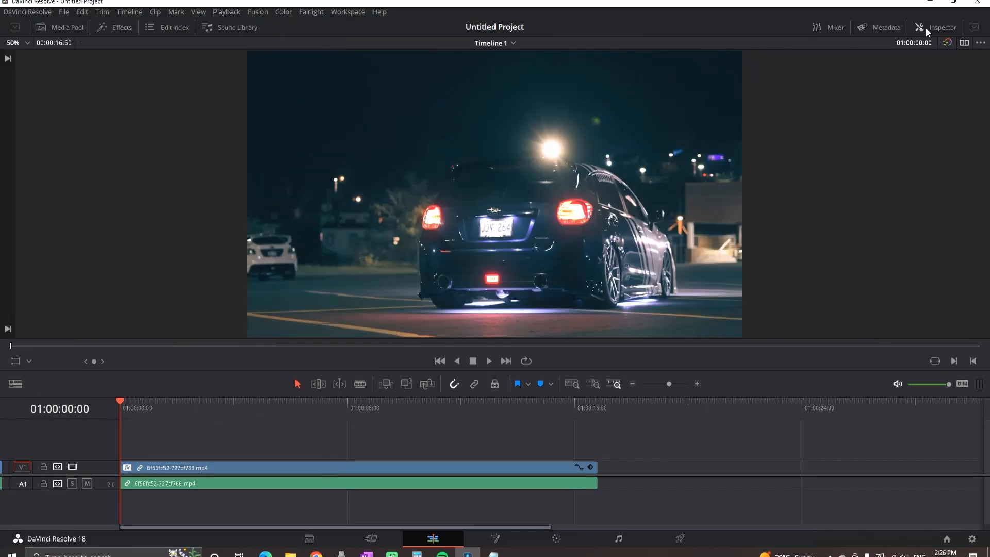
Step: Raise Glow Spread to 2.0, H/V Ratio to 0.922, and Gain to about 0.9
left_click(941, 28)
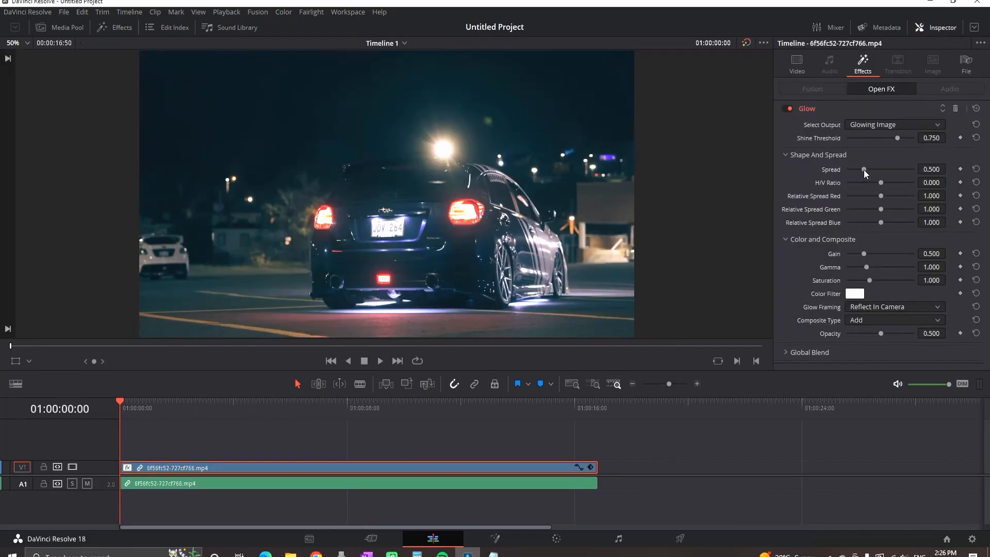
left_click_drag(882, 183, 906, 182)
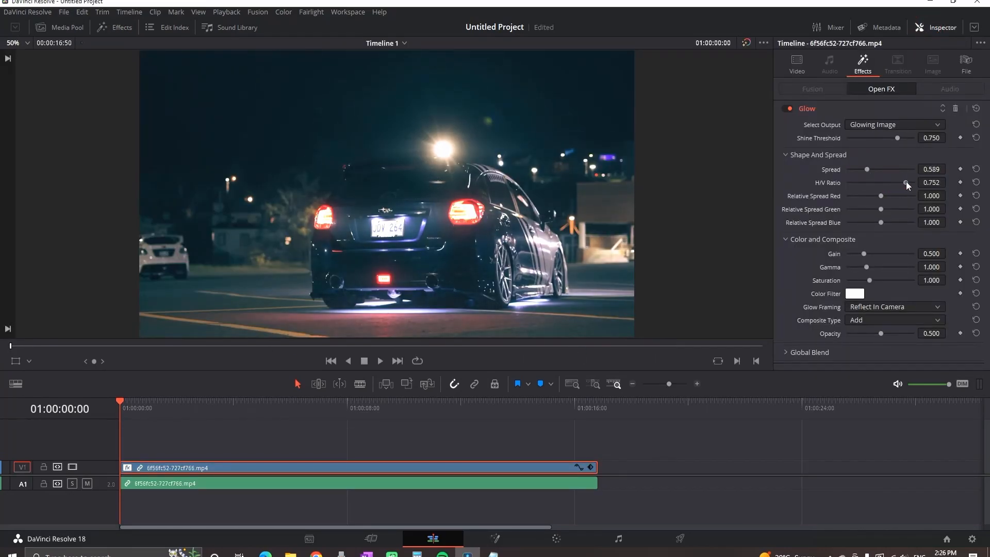
left_click_drag(906, 182, 910, 182)
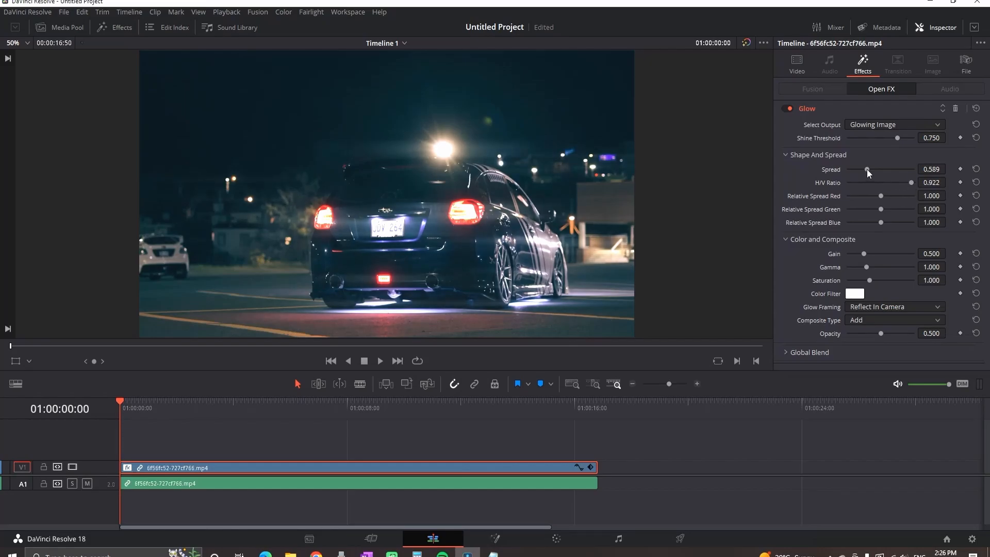
left_click_drag(868, 169, 914, 168)
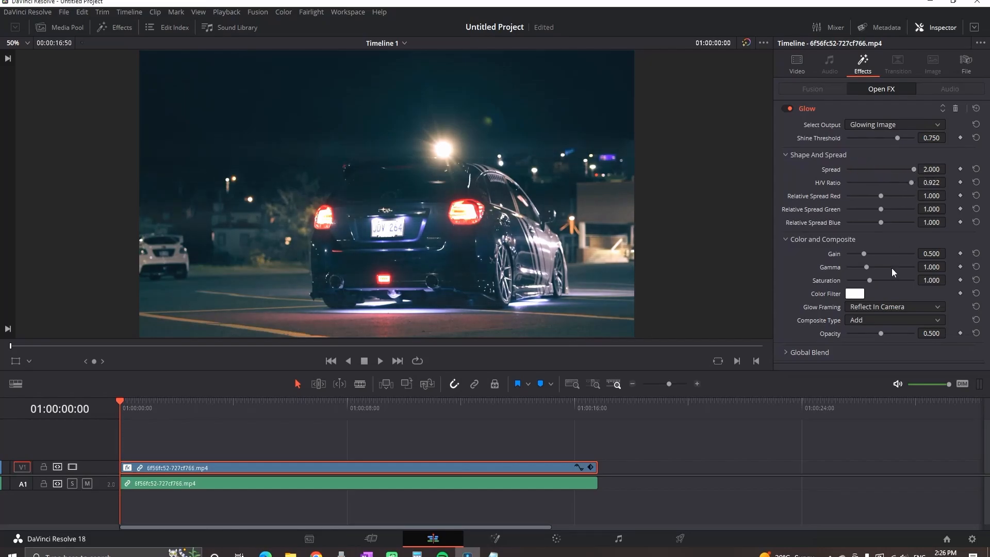
left_click_drag(864, 253, 866, 253)
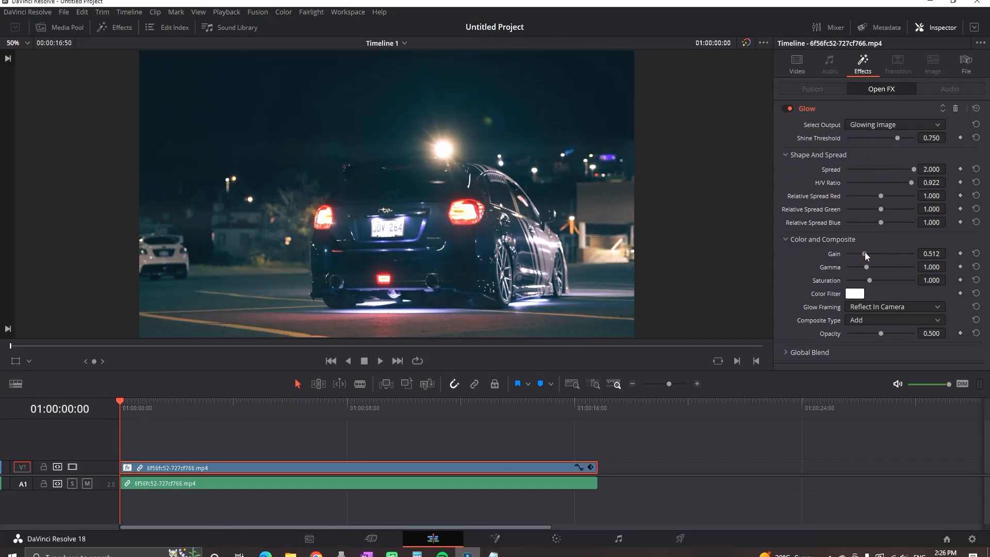
left_click_drag(863, 253, 879, 253)
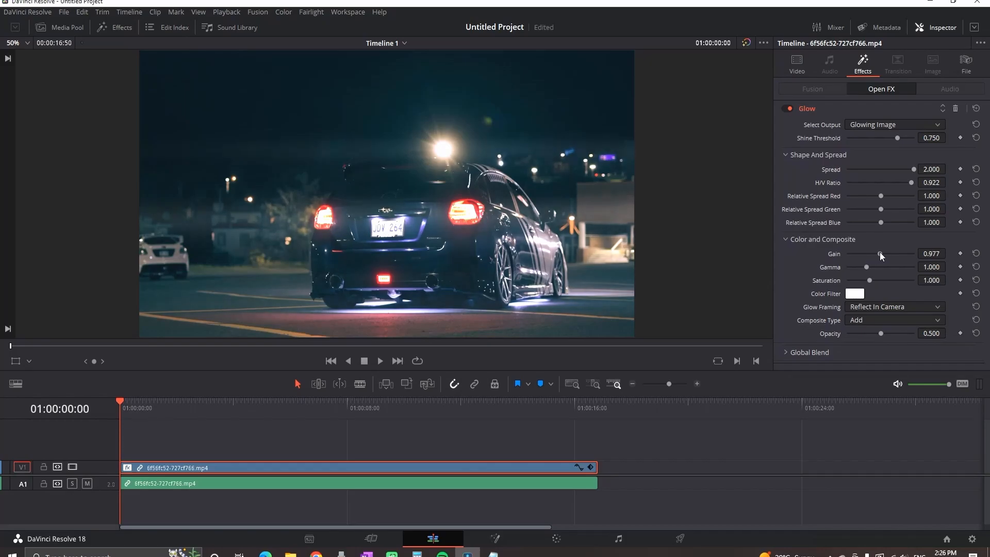
left_click_drag(880, 253, 876, 253)
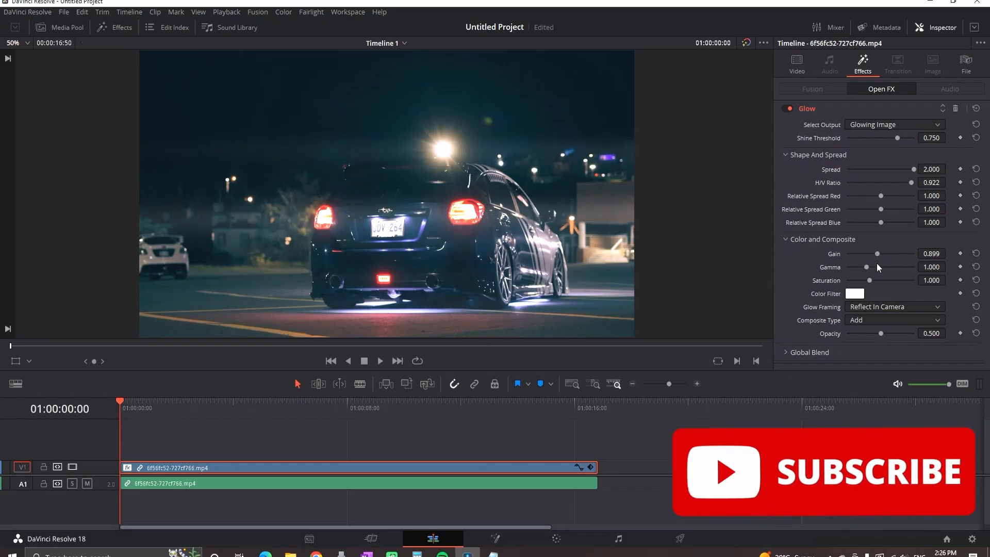
Step: Tint the glow light blue and play the clip to preview it
left_click(854, 294)
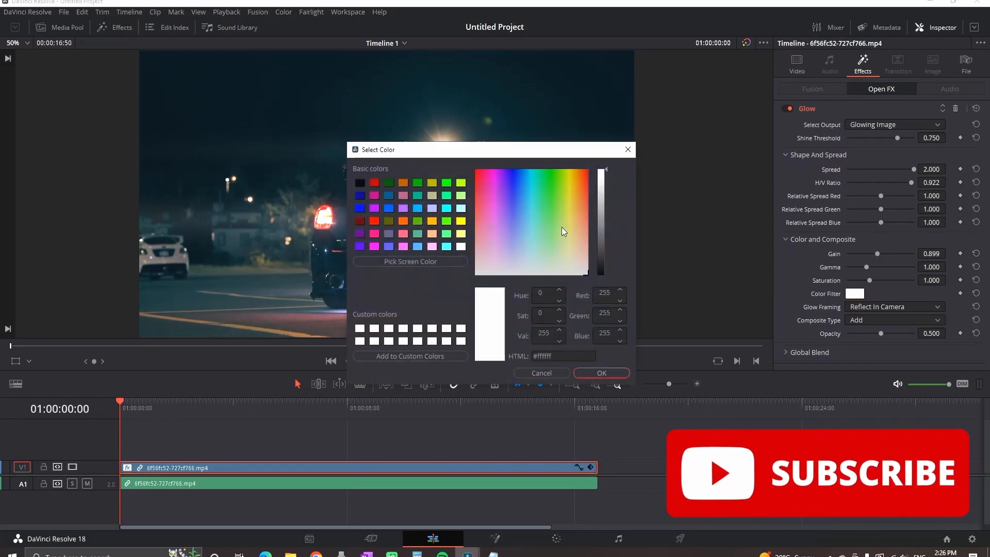
left_click(418, 208)
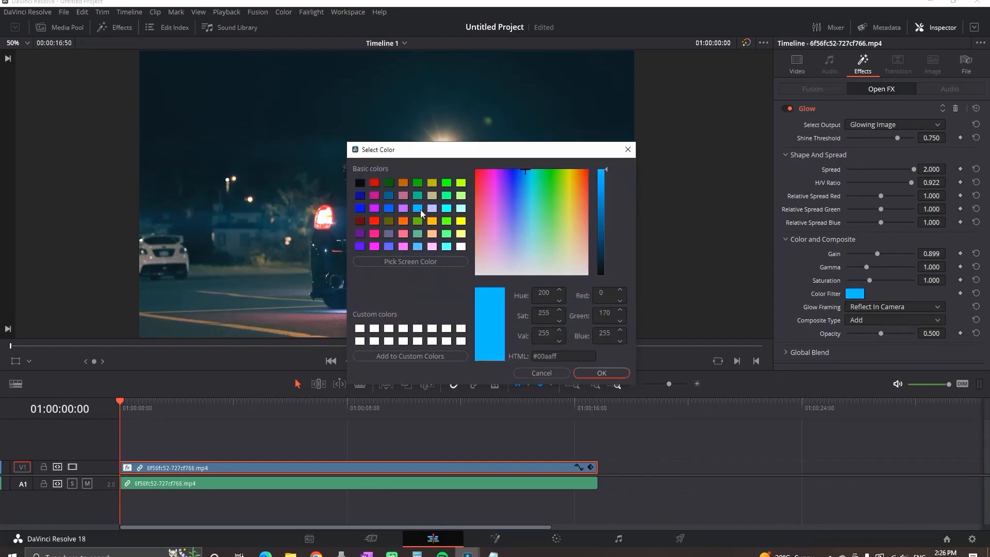
key("space")
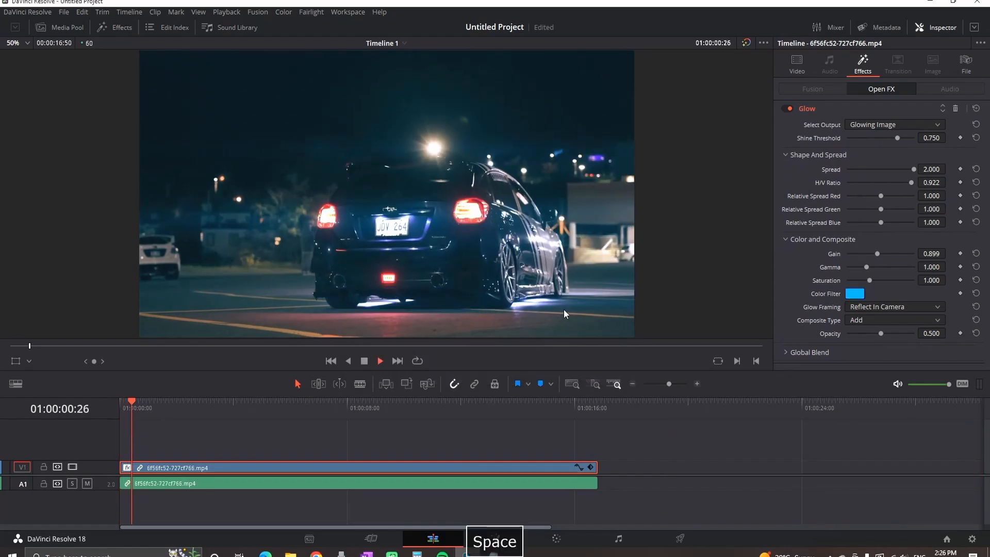
key("space")
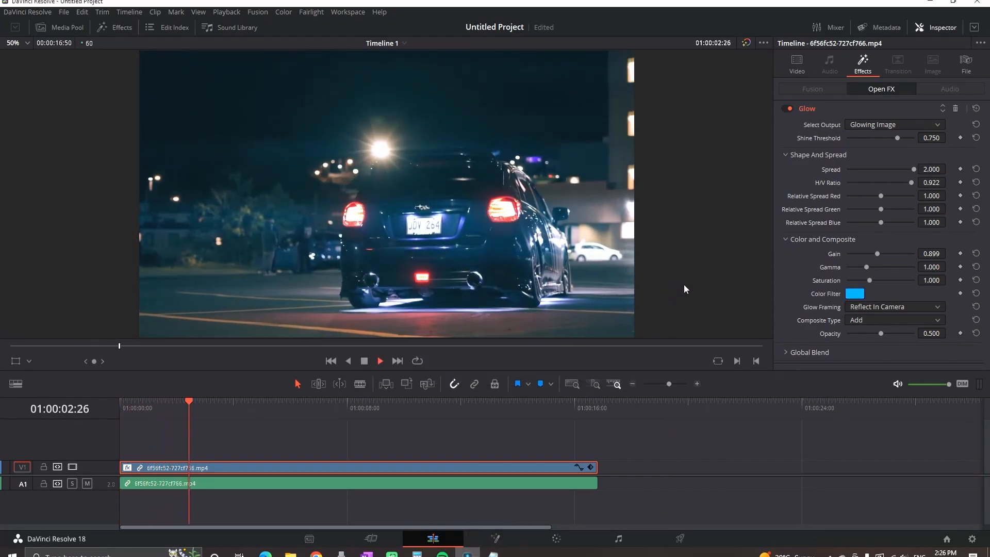
left_click(557, 538)
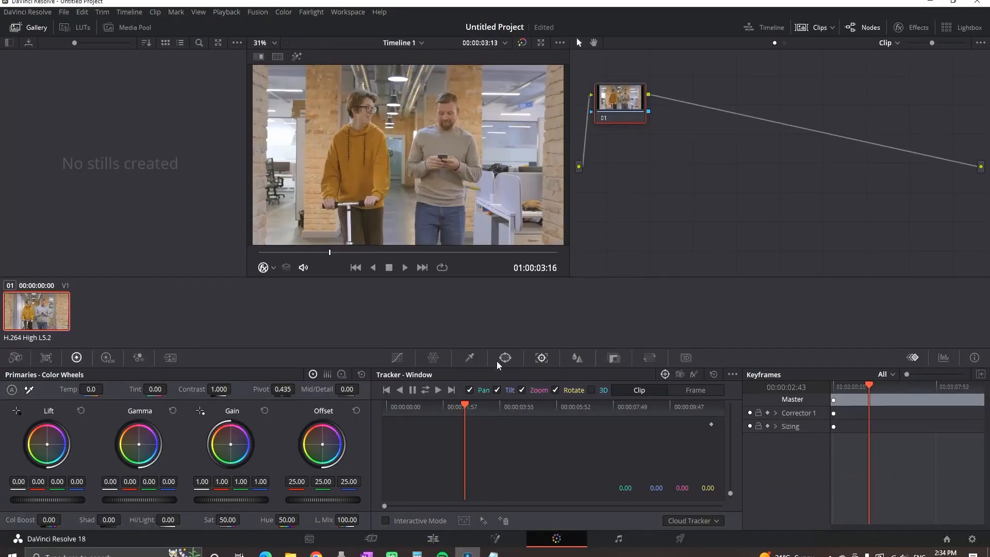
Step: Place a circular window over the man's face and track it forward through the shot
left_click(504, 358)
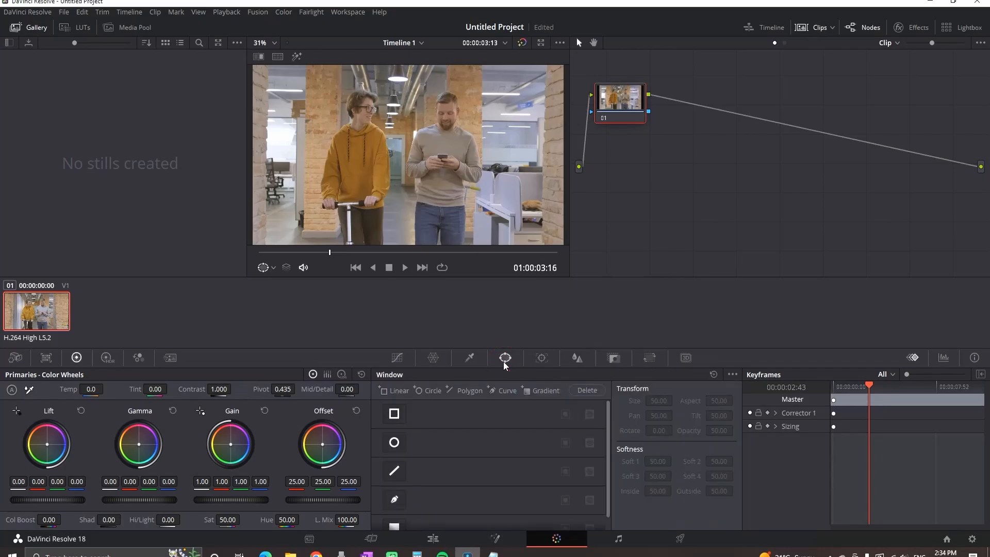
left_click(393, 442)
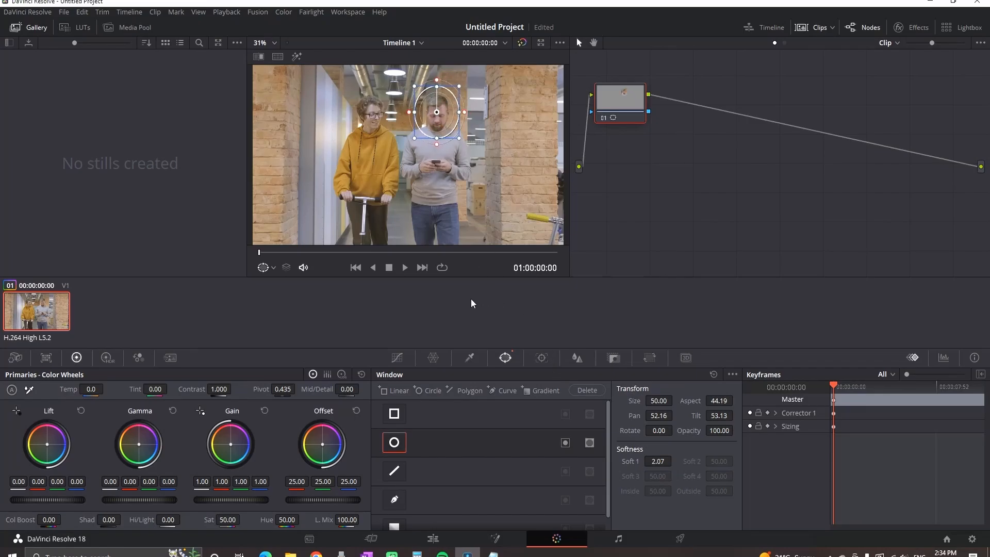
mouse_move(542, 358)
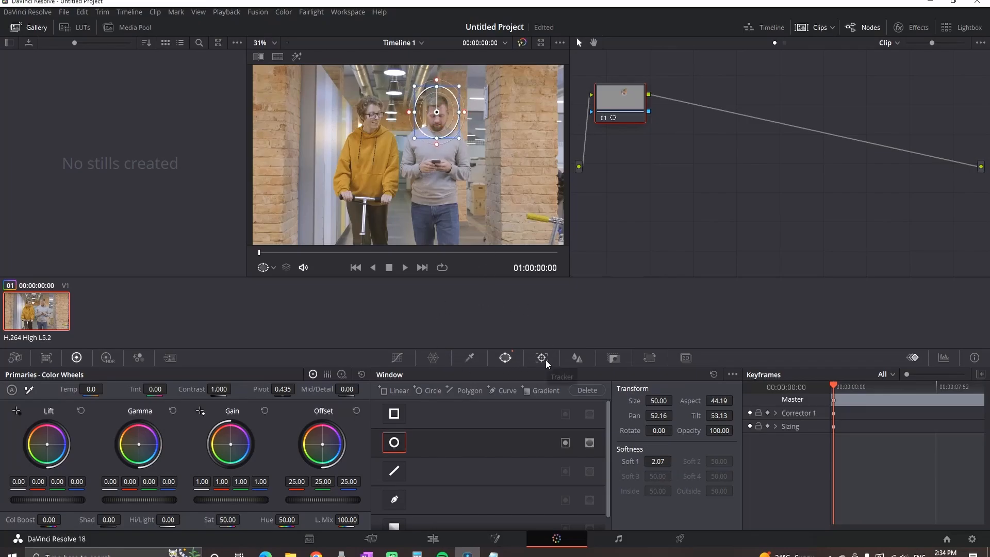
left_click(542, 357)
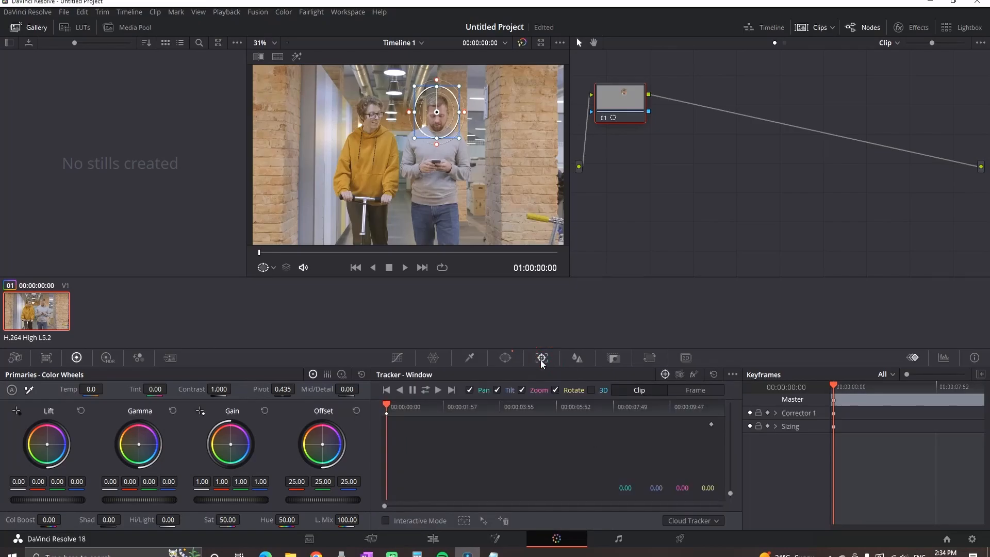
mouse_move(438, 389)
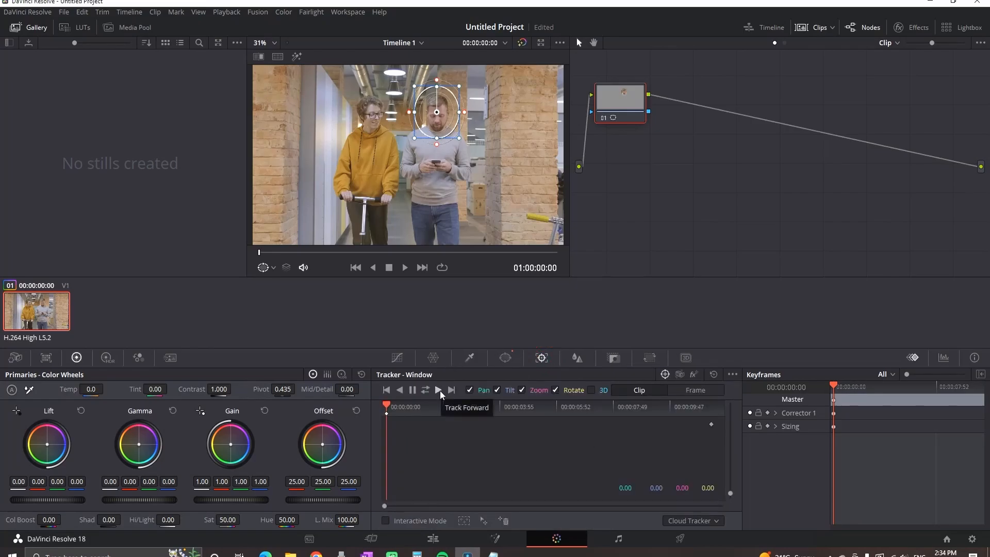
left_click(437, 390)
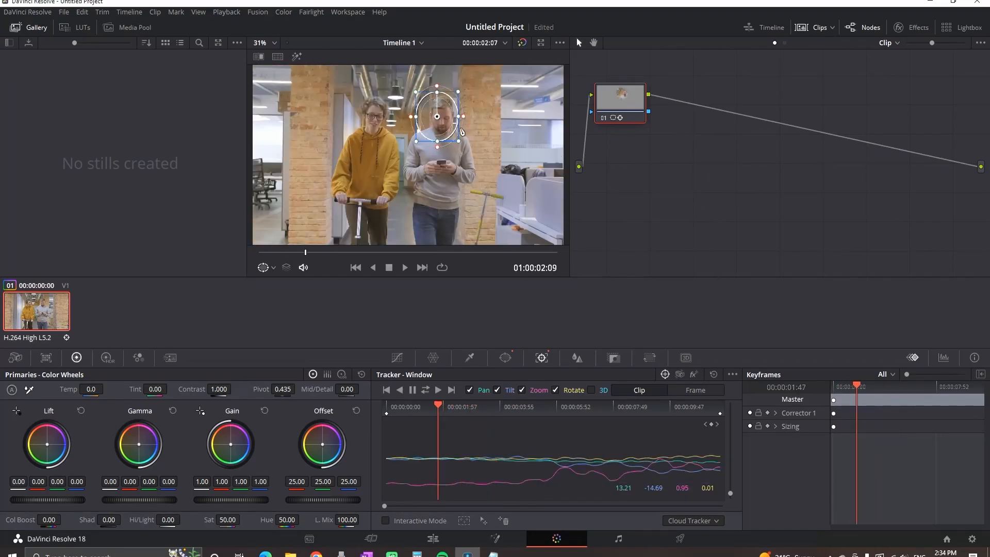
left_click(918, 27)
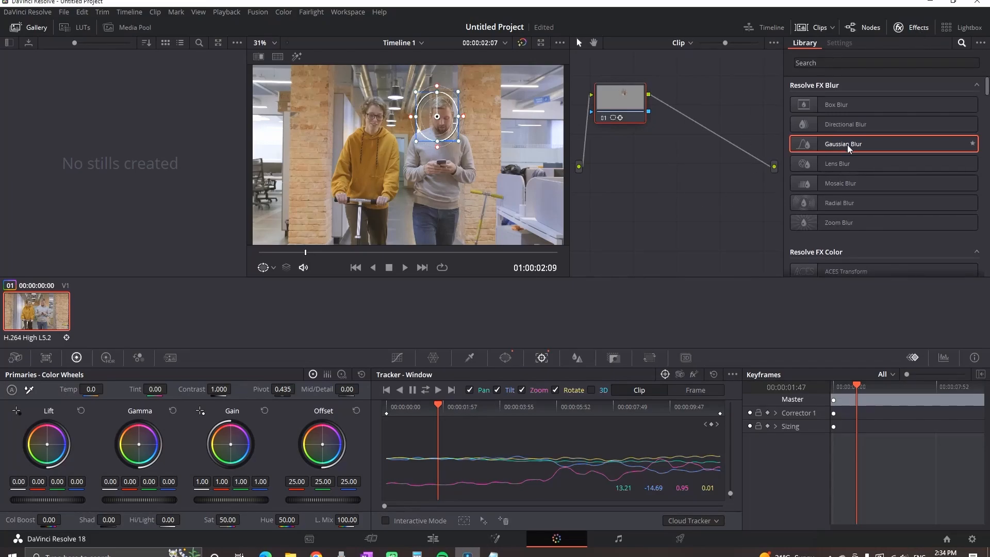
mouse_move(850, 149)
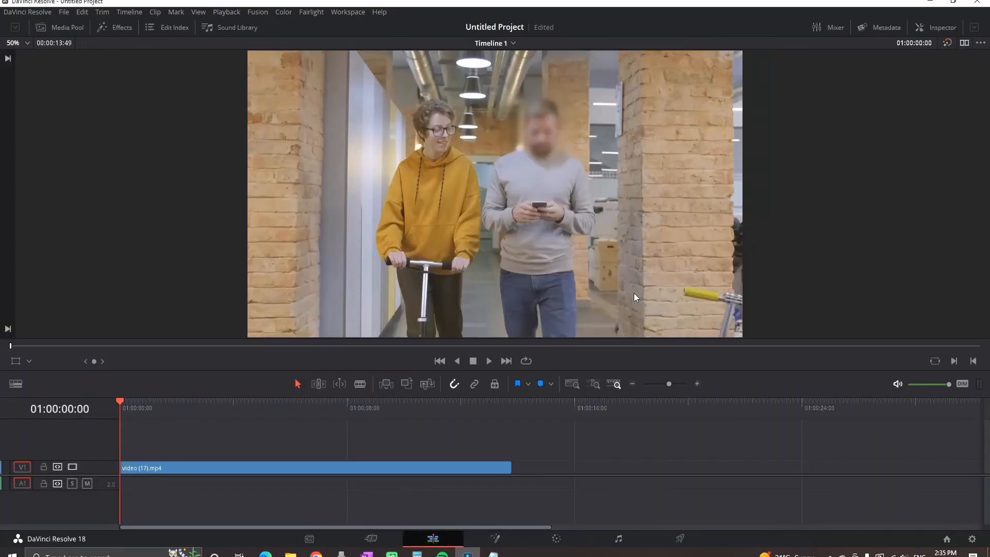
Step: Adjust the Gaussian Blur strength so the man's face is hidden
left_click(488, 360)
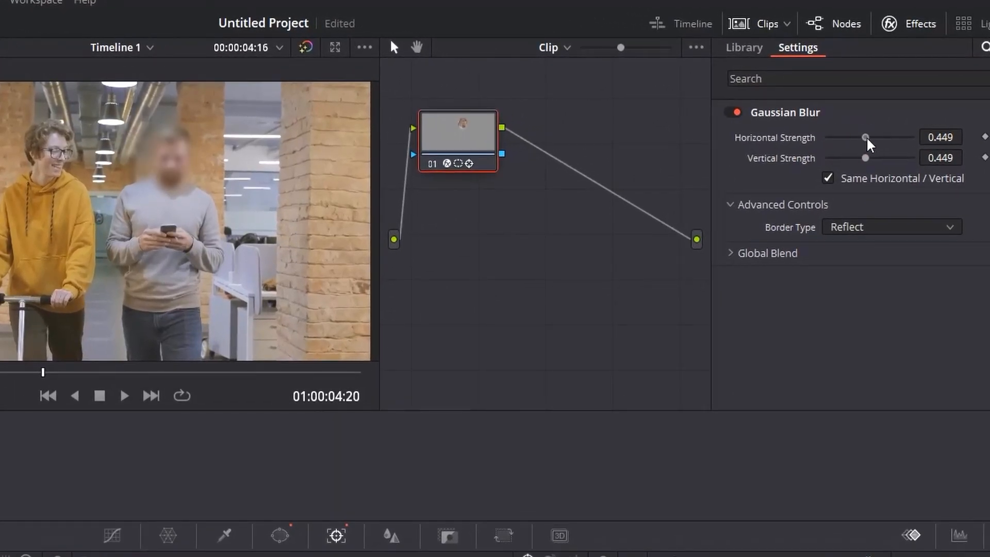
left_click_drag(866, 137, 875, 137)
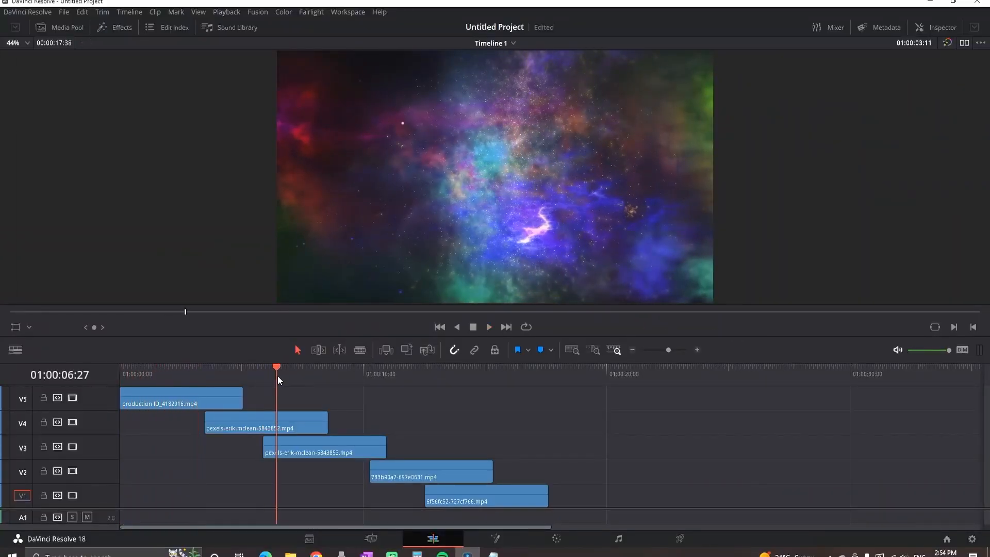
Step: Preview the timeline and move the V4 and V3 clips to the start
key("space")
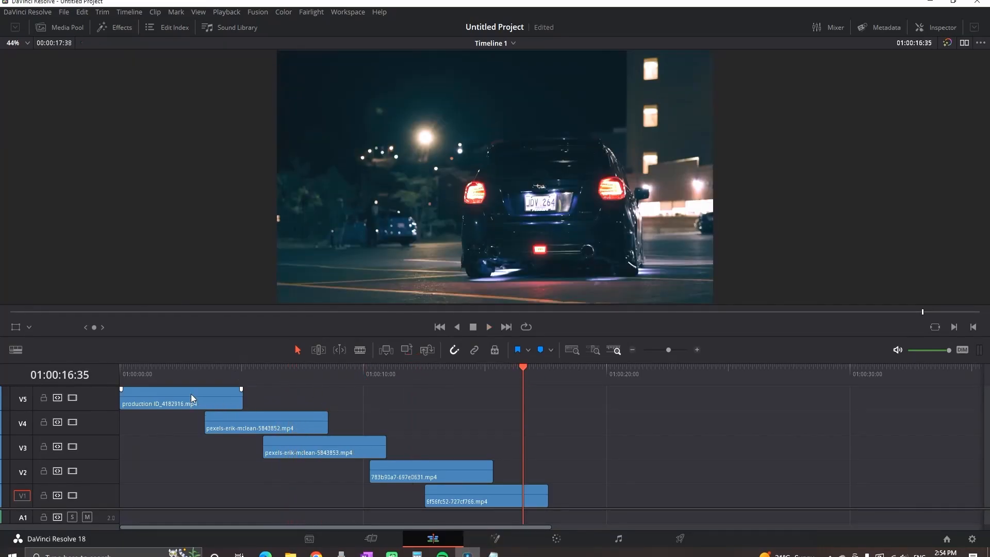
left_click_drag(324, 449, 318, 449)
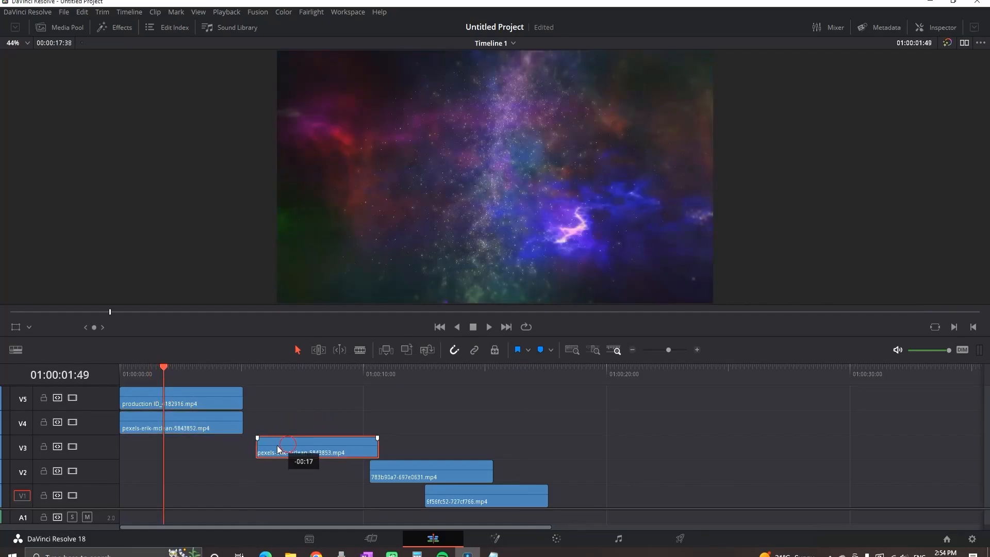
left_click_drag(315, 448, 164, 495)
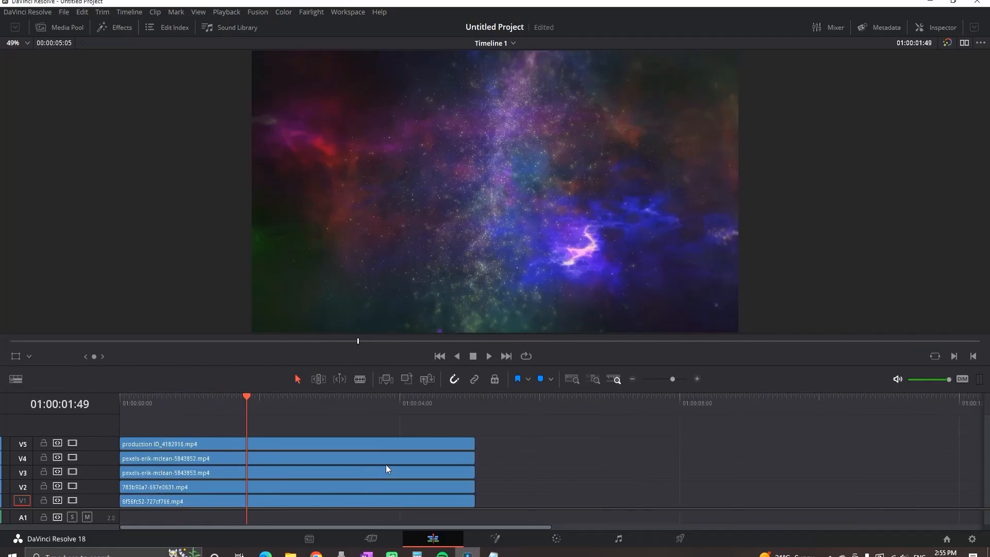
Step: Apply the Video Collage effect to the top clip
left_click(113, 27)
type("v")
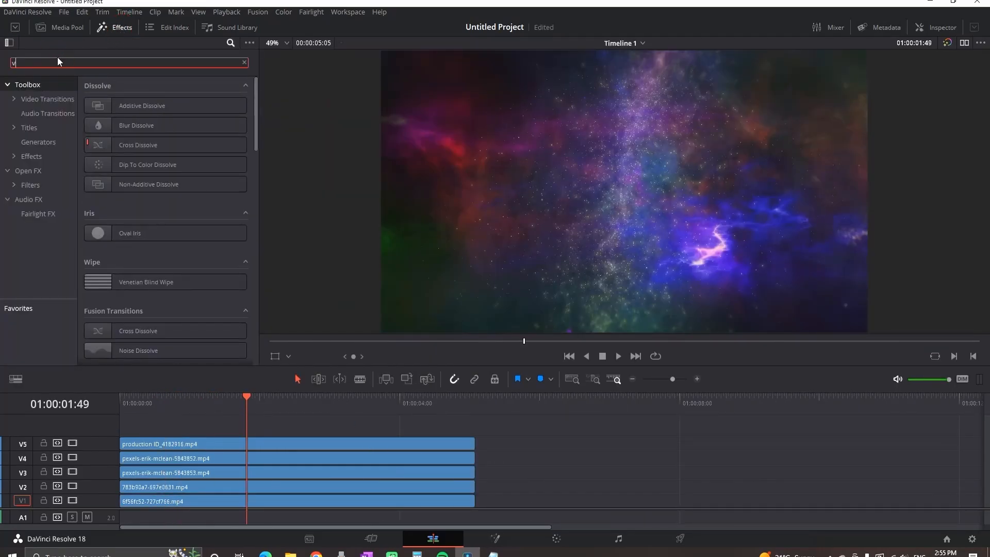
type("ideo")
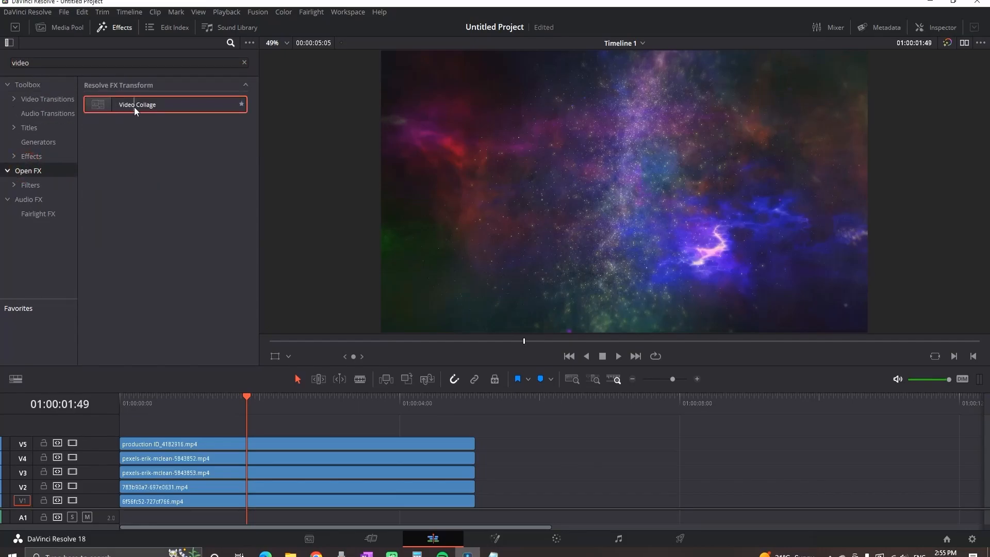
left_click_drag(138, 105, 203, 444)
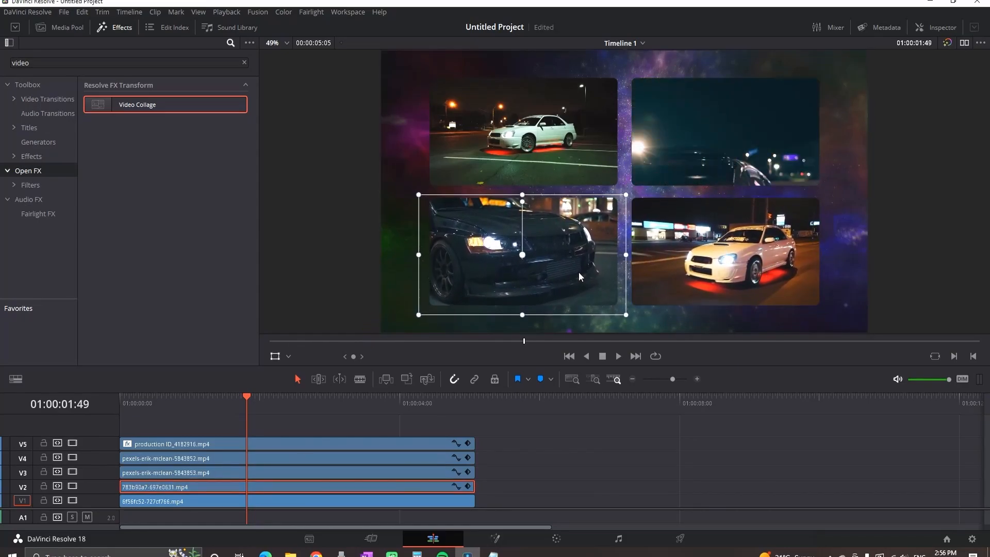
left_click(725, 133)
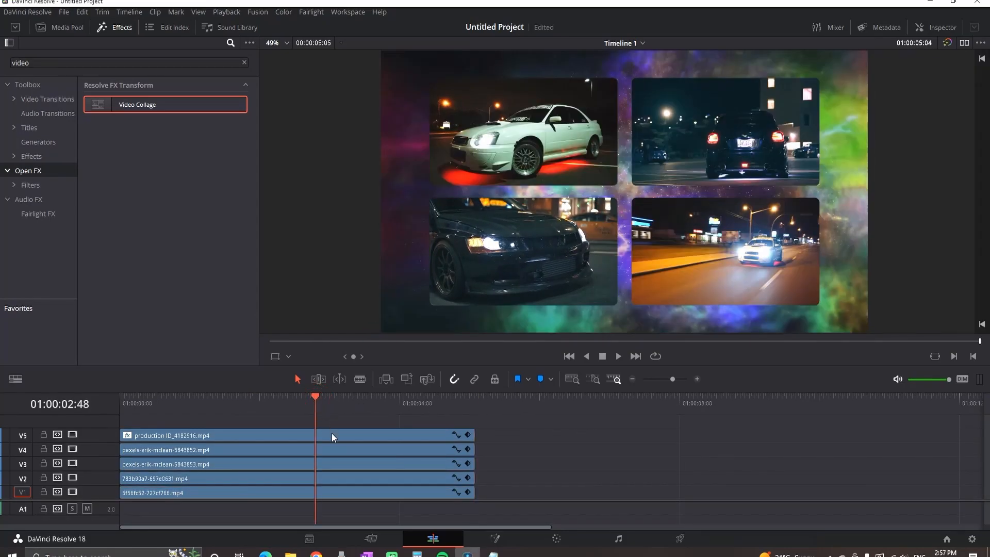
left_click(221, 435)
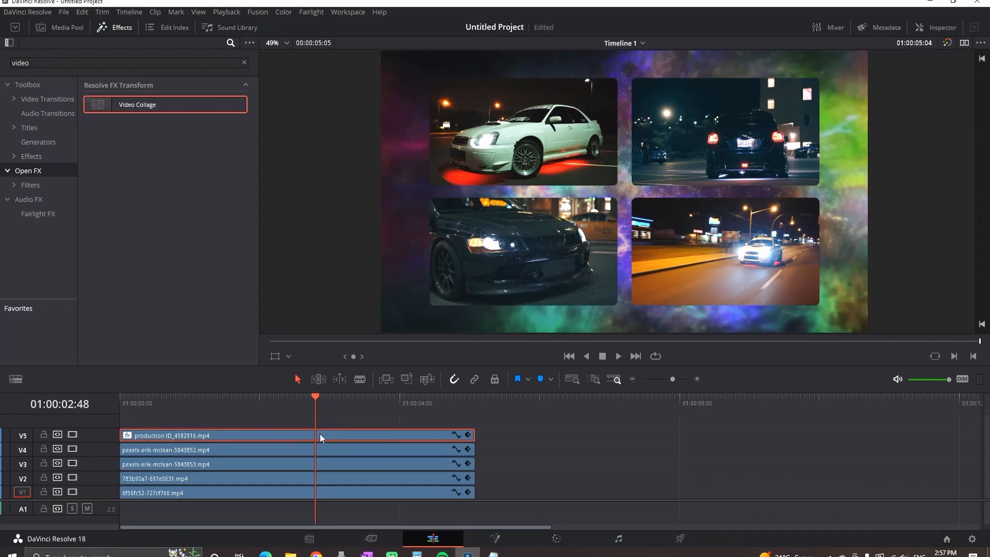
Step: Raise the Video Collage Columns slider from three to four in the Inspector
left_click(940, 28)
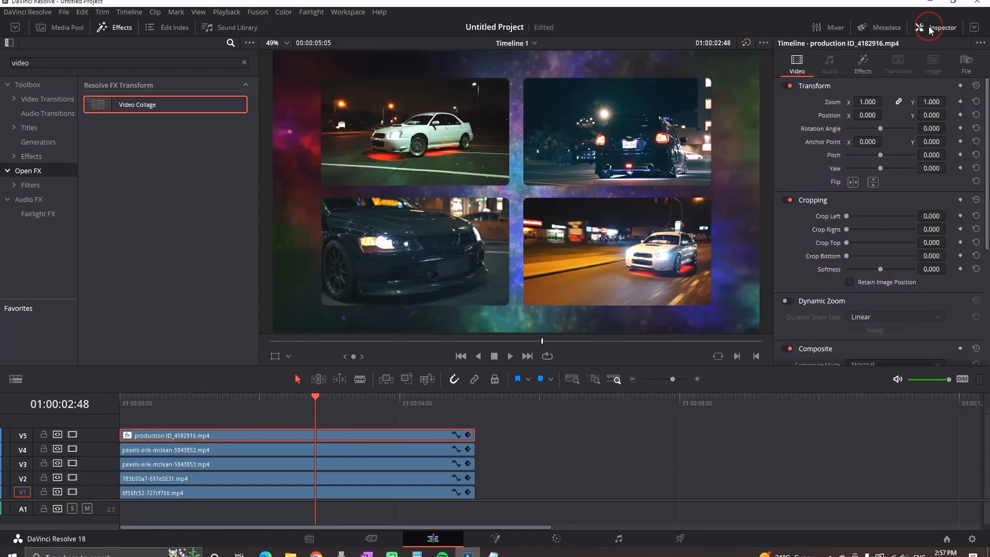
left_click(862, 63)
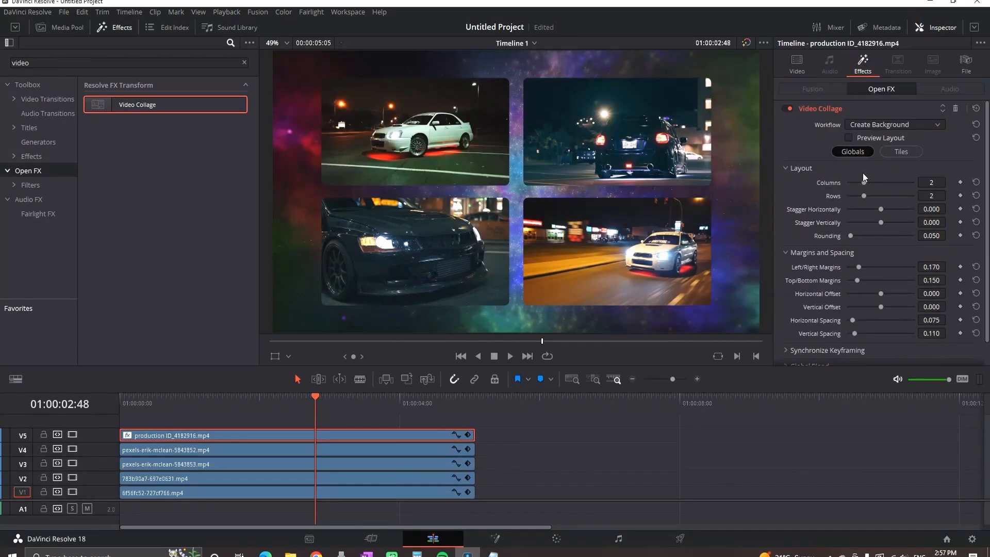
left_click_drag(872, 182, 881, 182)
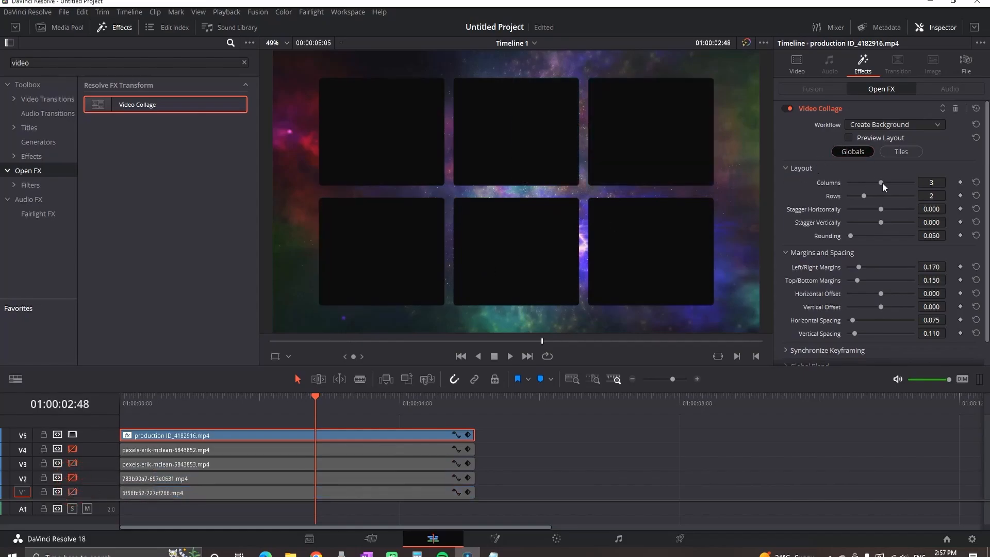
left_click_drag(882, 182, 898, 183)
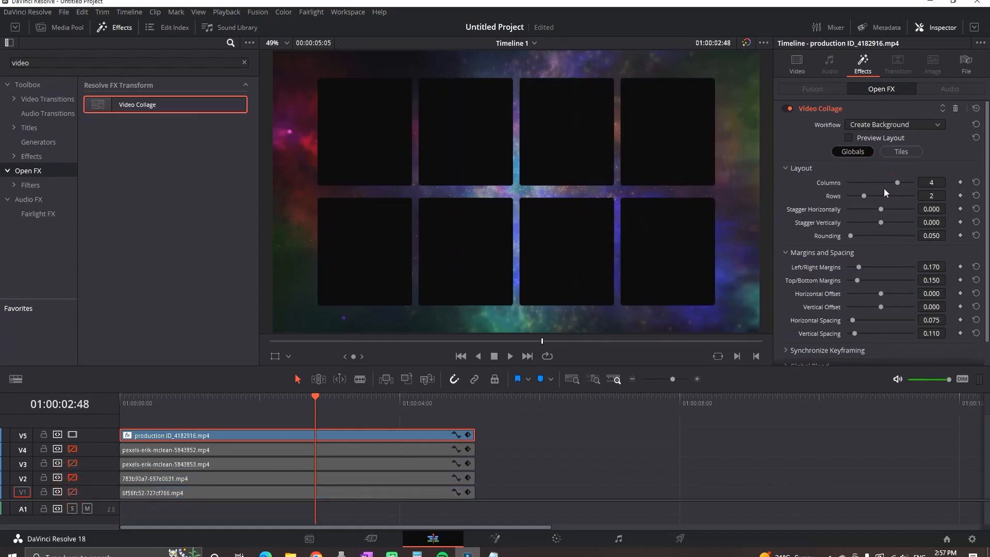
left_click_drag(864, 195, 881, 195)
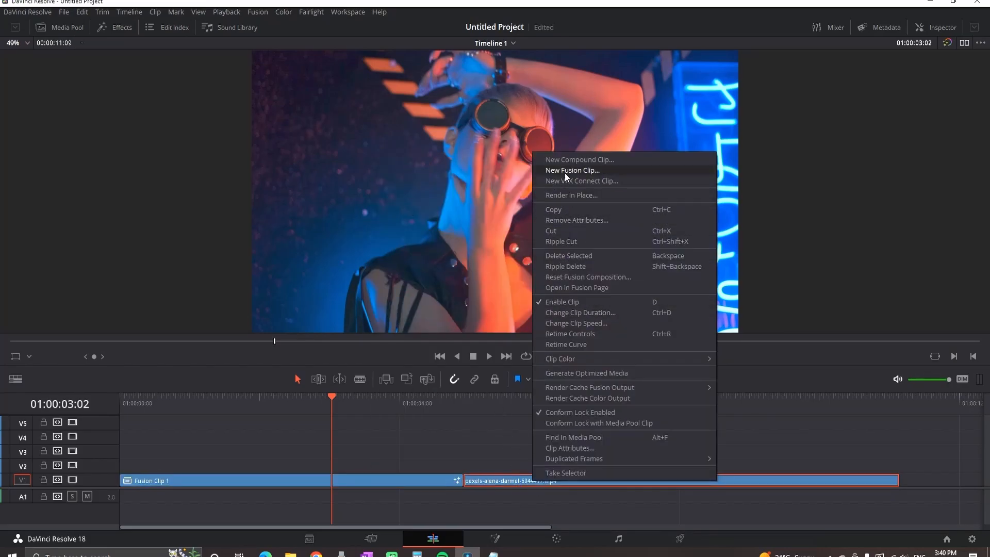
Step: Convert the neon goggles clip into Fusion Clip 2
left_click(572, 169)
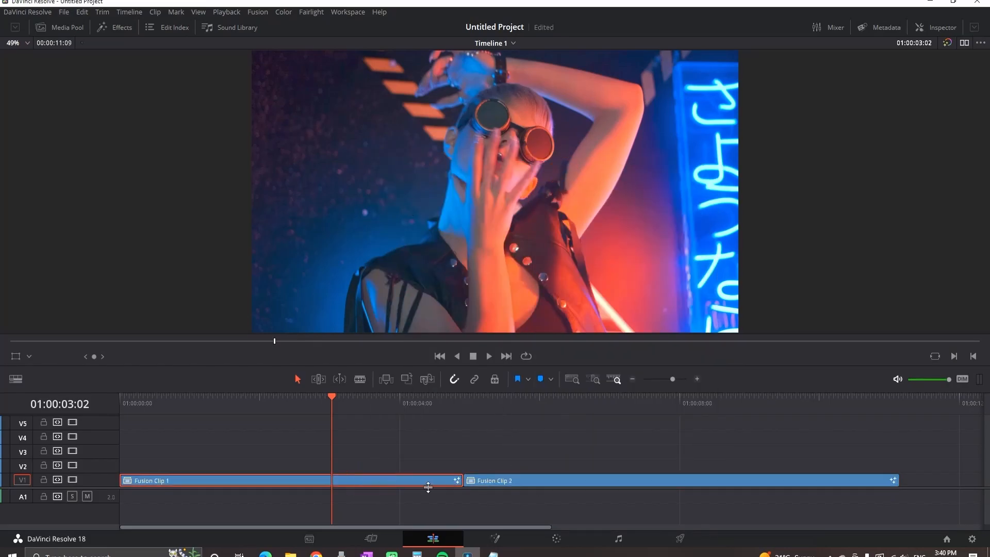
Step: Add a Drip node after MediaIn1 and set its shape to Random
left_click(496, 539)
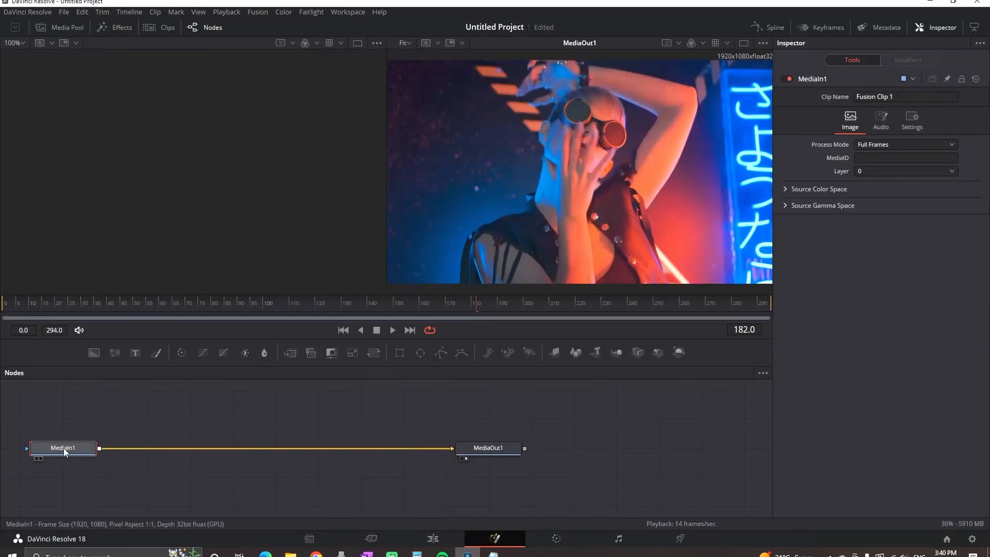
left_click_drag(63, 448, 175, 449)
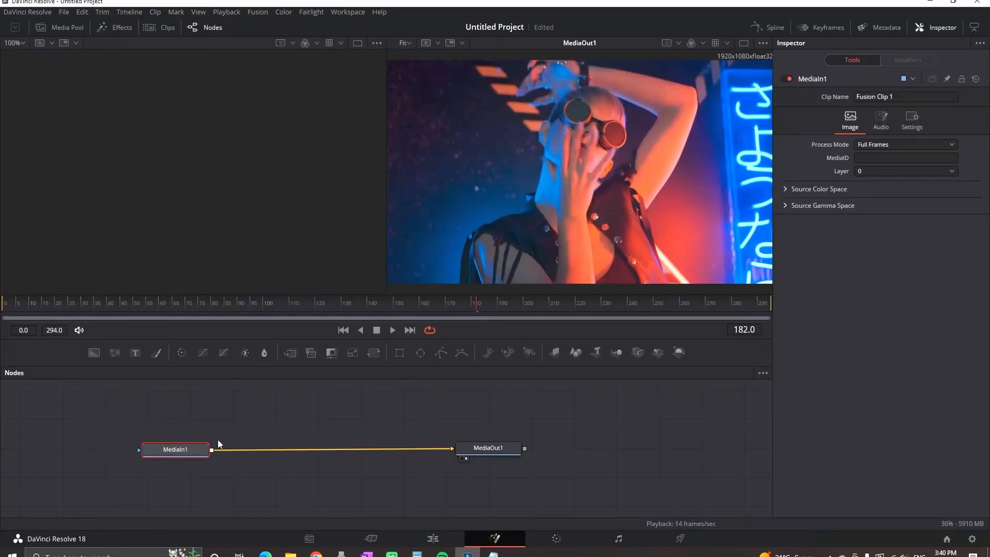
type("dri")
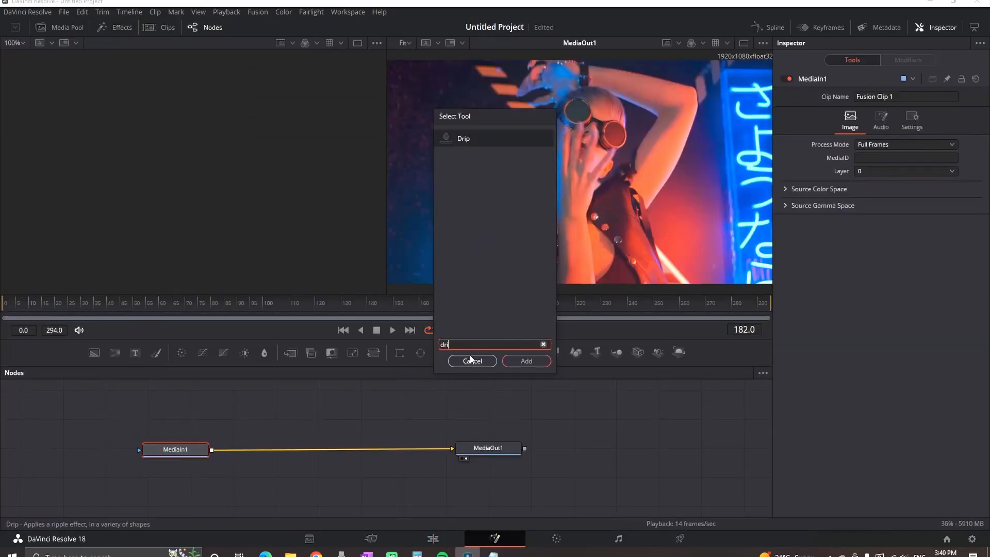
left_click(526, 361)
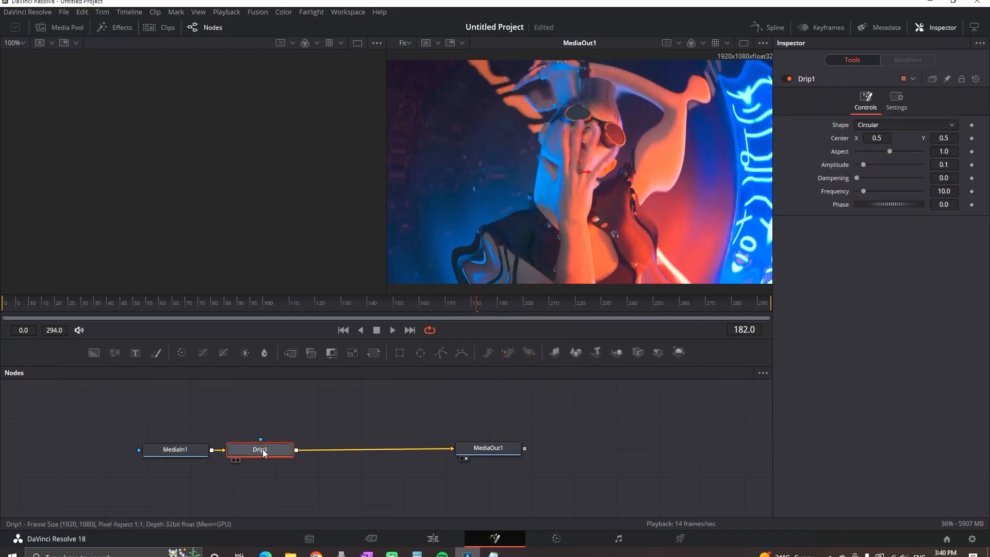
left_click(905, 124)
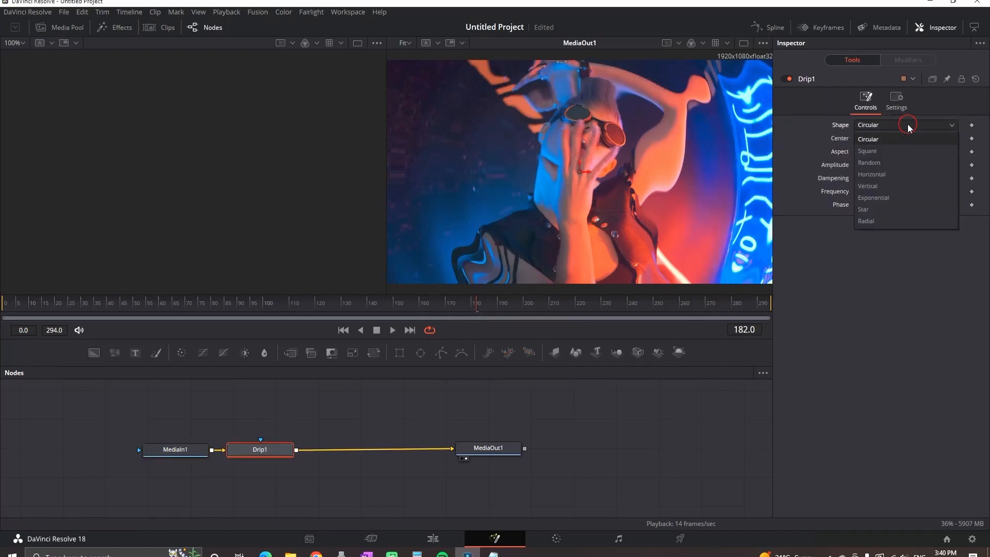
left_click(869, 163)
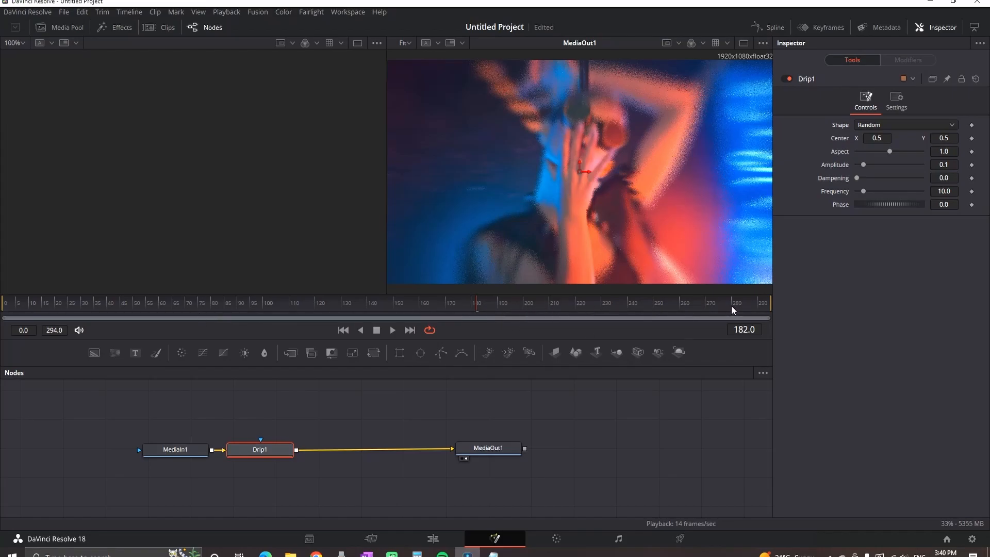
mouse_move(708, 308)
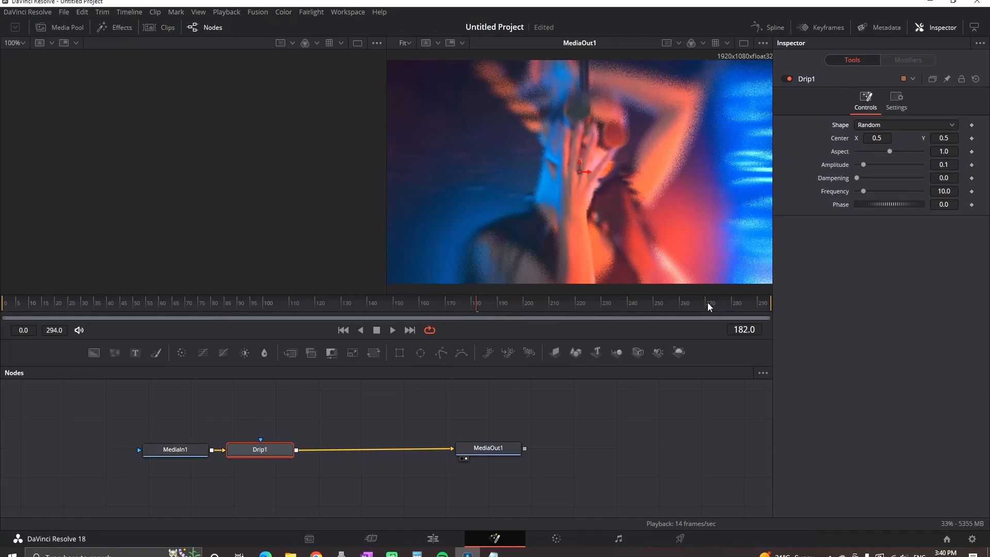
Step: Keyframe Drip Amplitude 0 at frame 271 and about 0.96 at frame 294
left_click(709, 303)
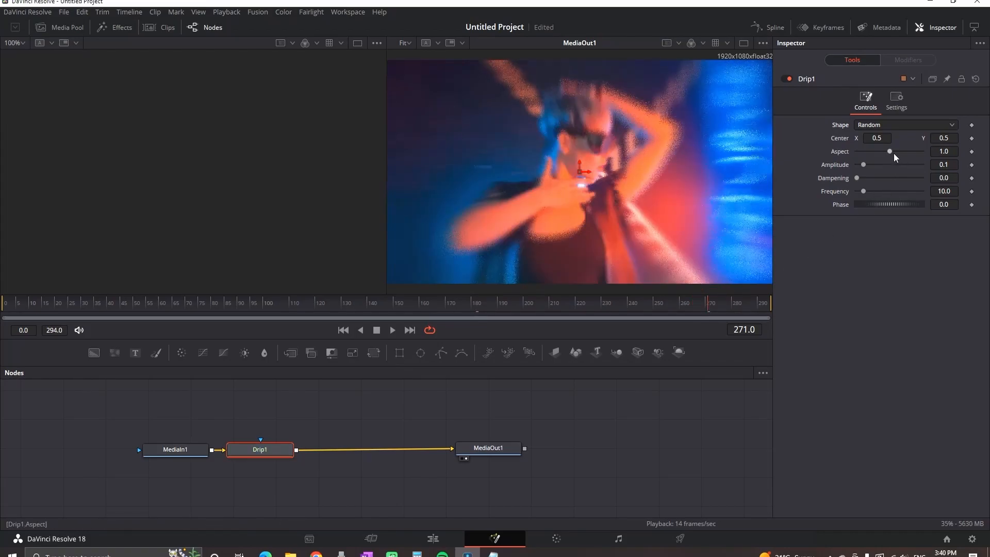
left_click_drag(863, 165, 857, 165)
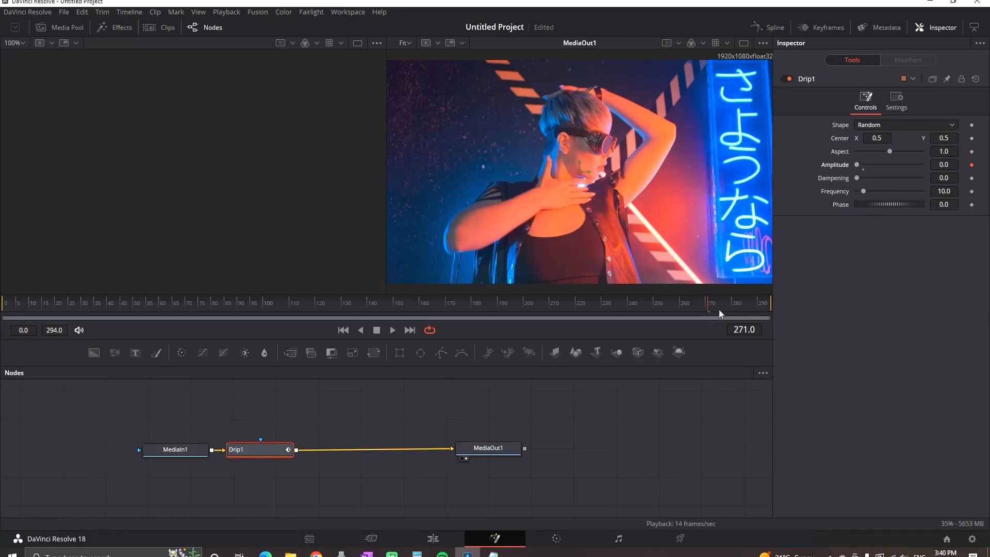
left_click(410, 330)
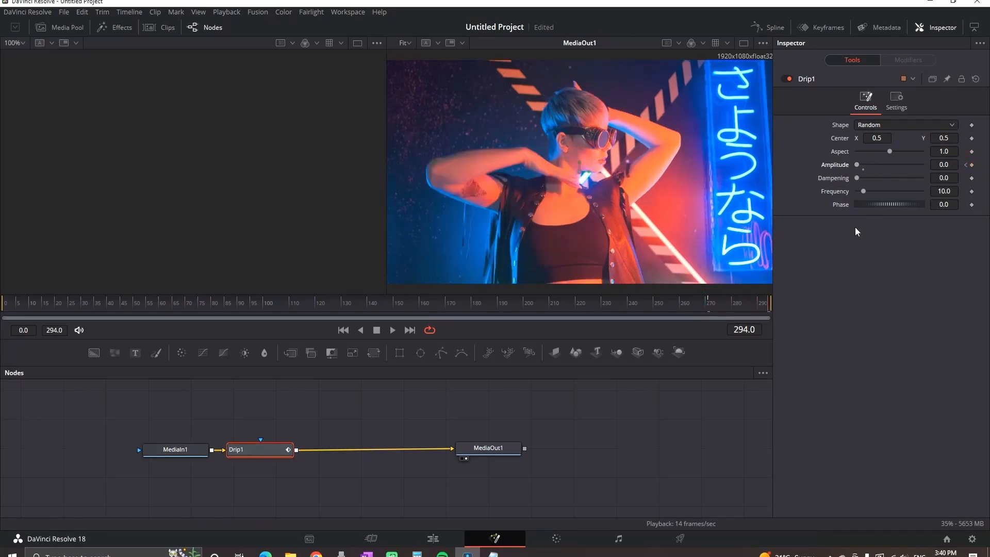
left_click_drag(857, 164, 920, 164)
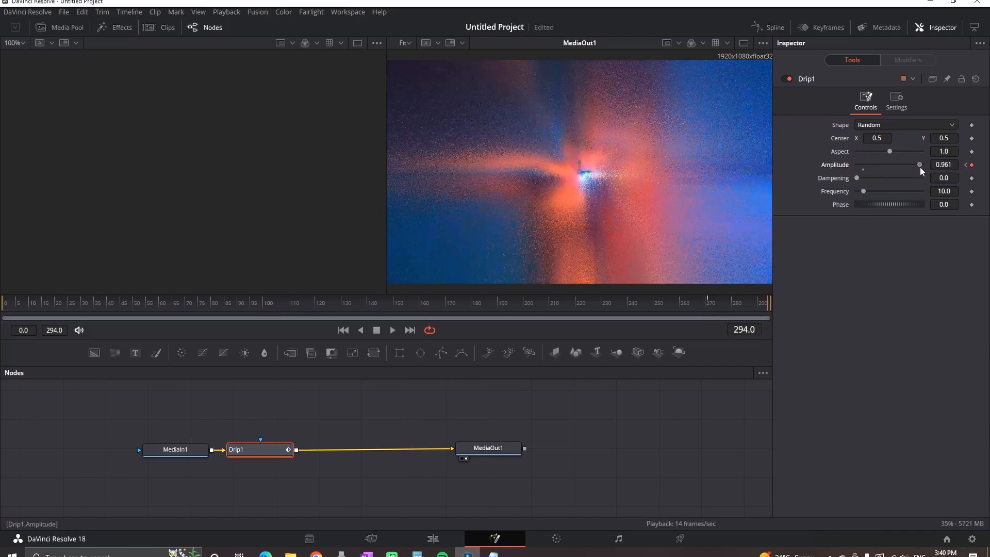
left_click(432, 539)
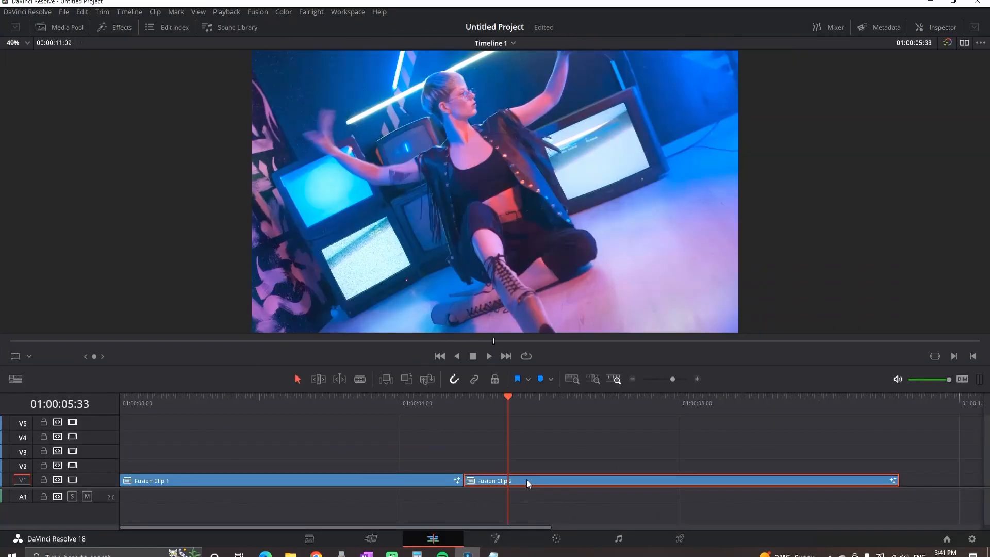
Step: Add a Drip tool with Random shape to Fusion Clip 2
left_click(496, 539)
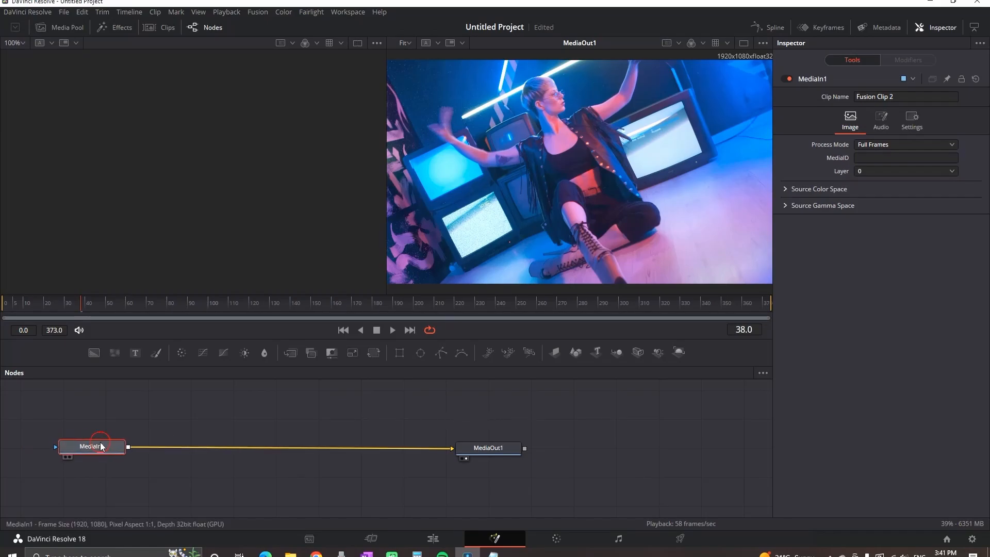
type("drip")
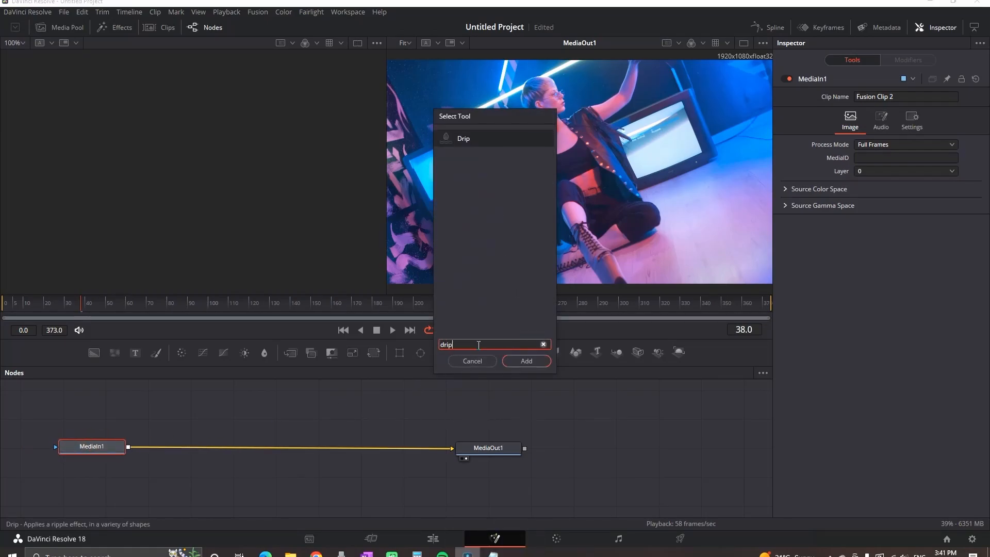
left_click(526, 360)
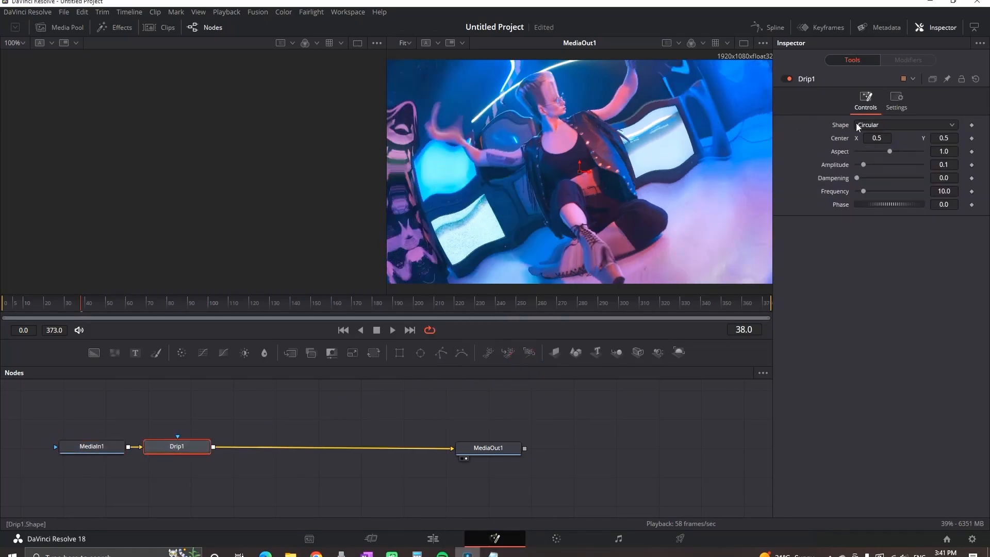
left_click(905, 124)
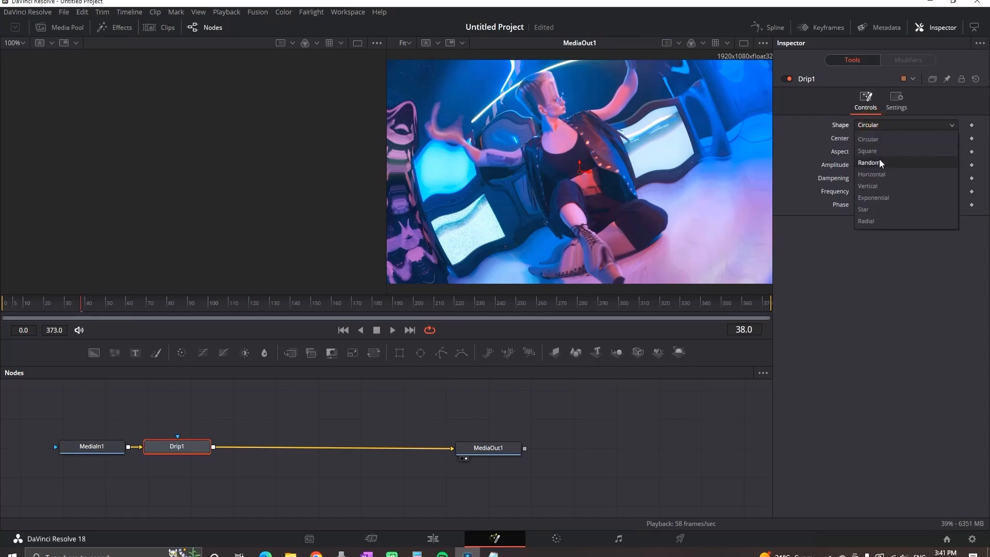
left_click(870, 162)
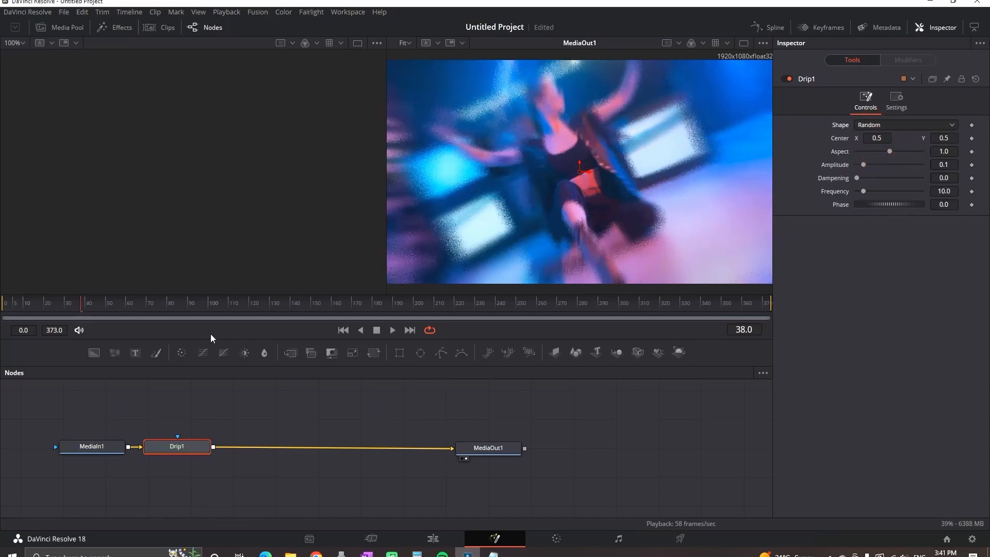
Step: Keyframe Drip Amplitude from 1 at frame 0 down to 0 at frame 21
left_click(343, 330)
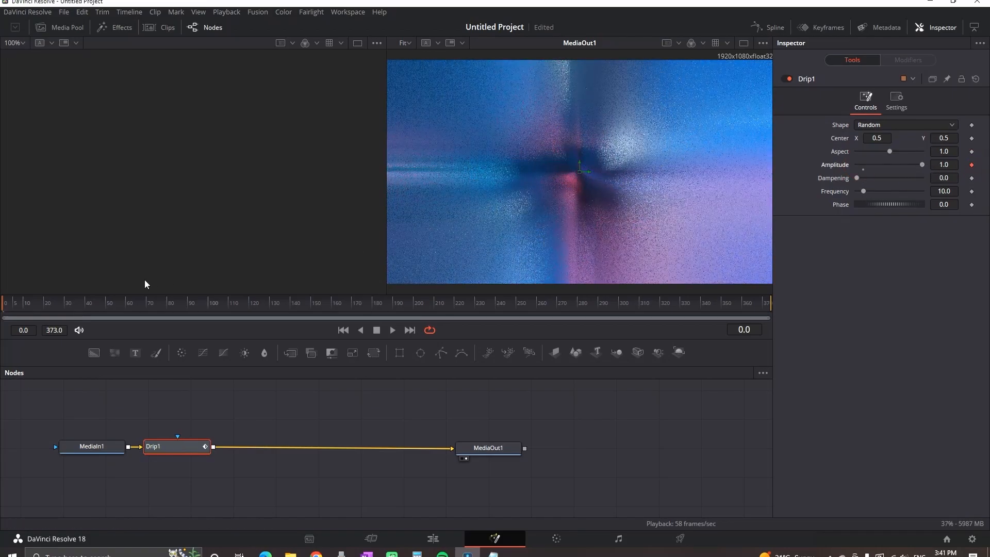
left_click(48, 303)
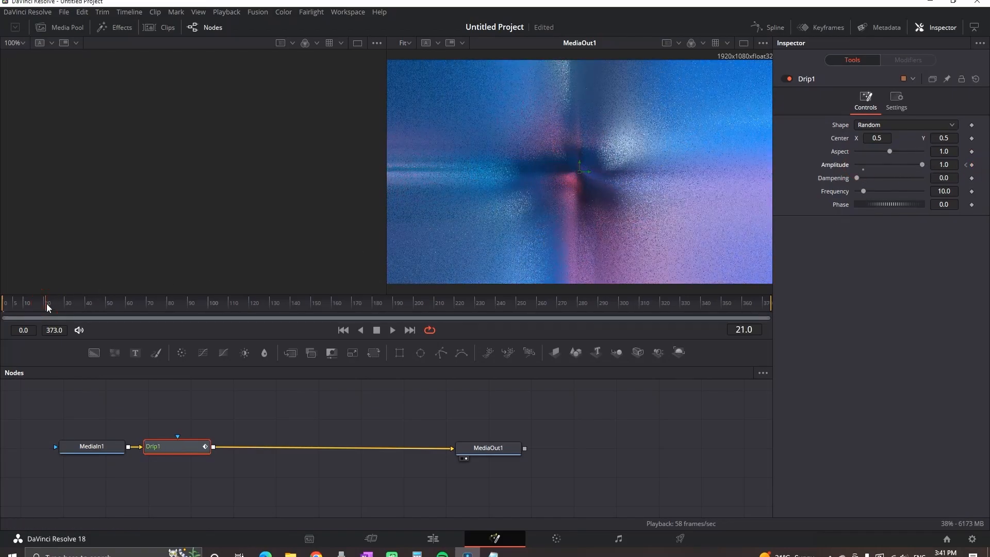
left_click_drag(922, 165, 909, 165)
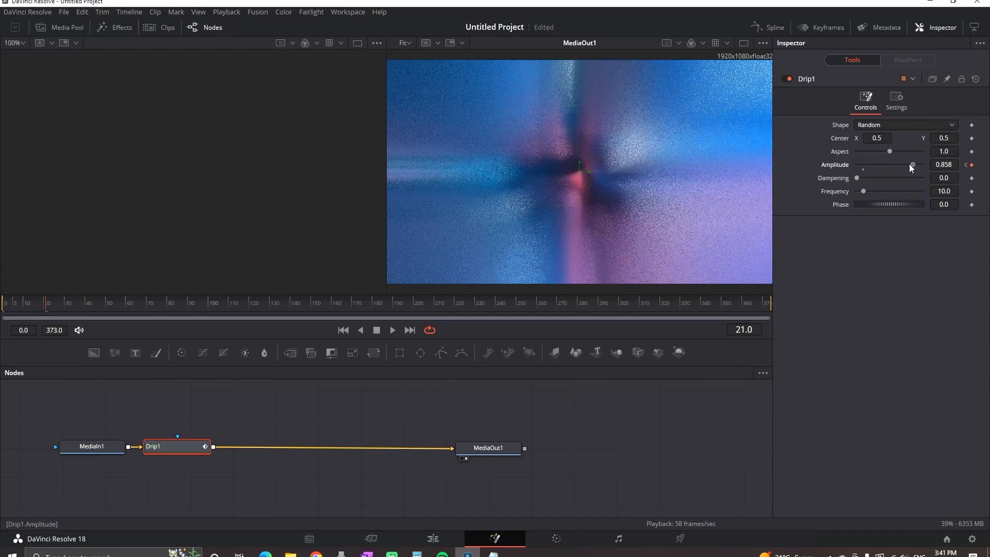
left_click_drag(910, 168, 863, 169)
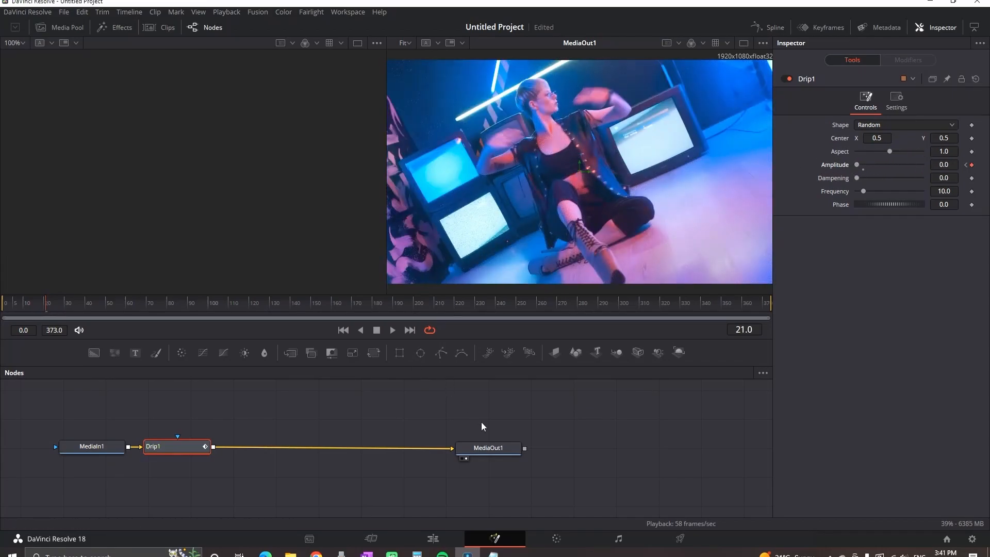
left_click(433, 538)
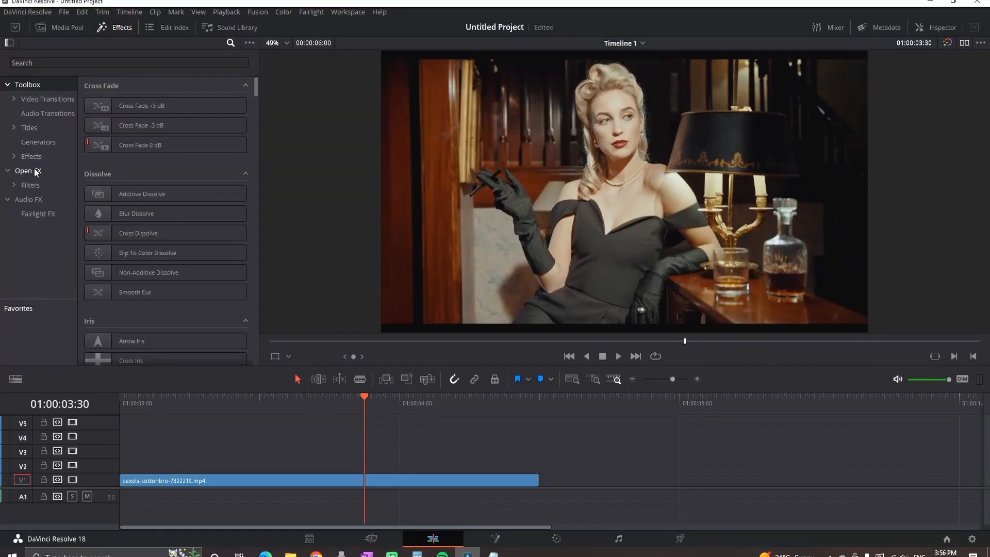
Step: Search 'film' in Open FX and apply Film Damage to the V1 clip
type("film")
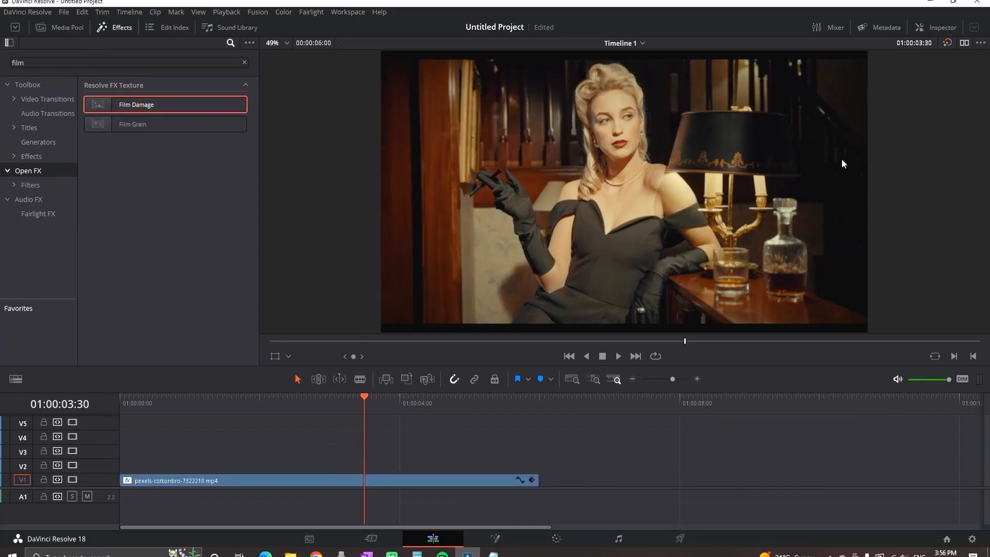
Step: In Film Damage settings, adjust Film Blur and Focal Factor, then set Dirt Density to 7
left_click(940, 28)
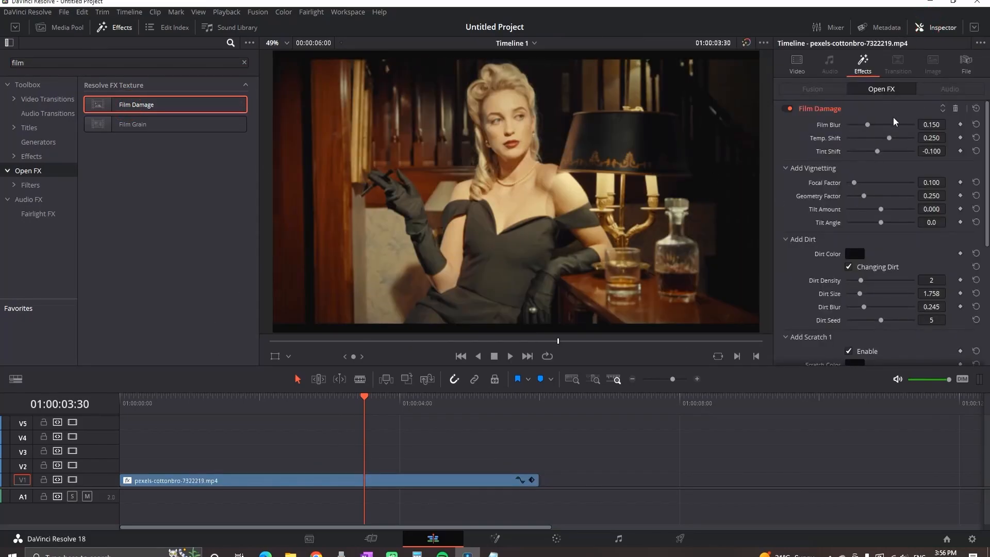
left_click_drag(867, 124, 874, 124)
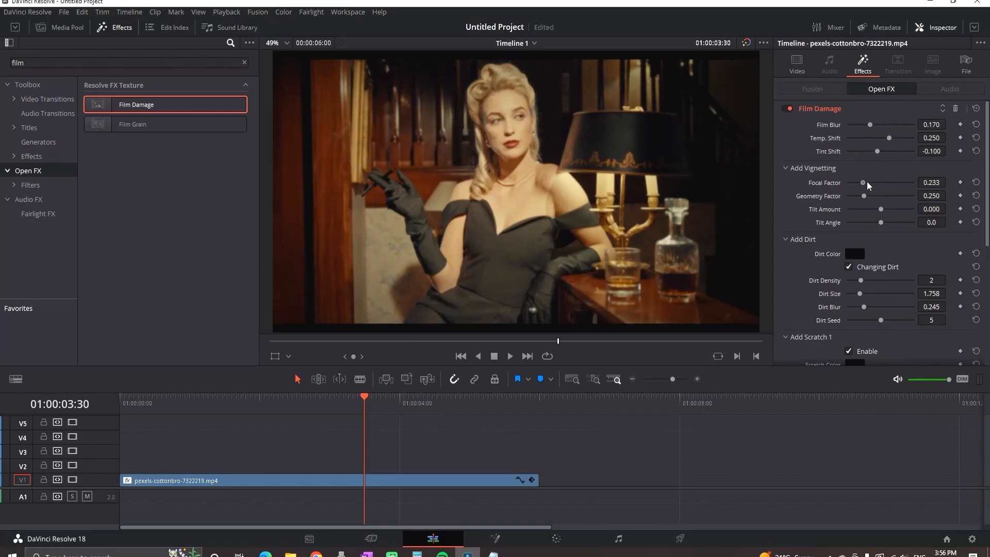
left_click_drag(866, 183, 862, 182)
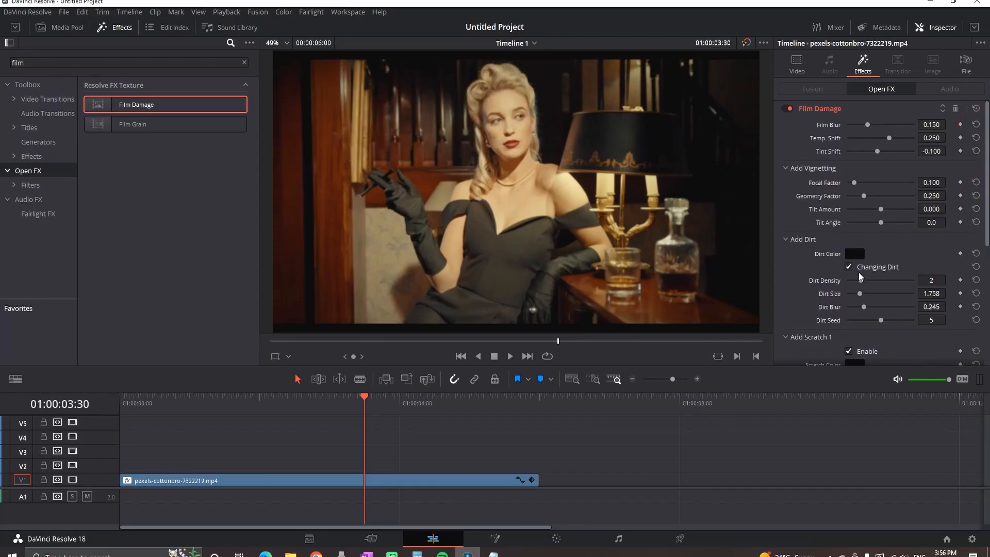
left_click_drag(859, 281, 875, 281)
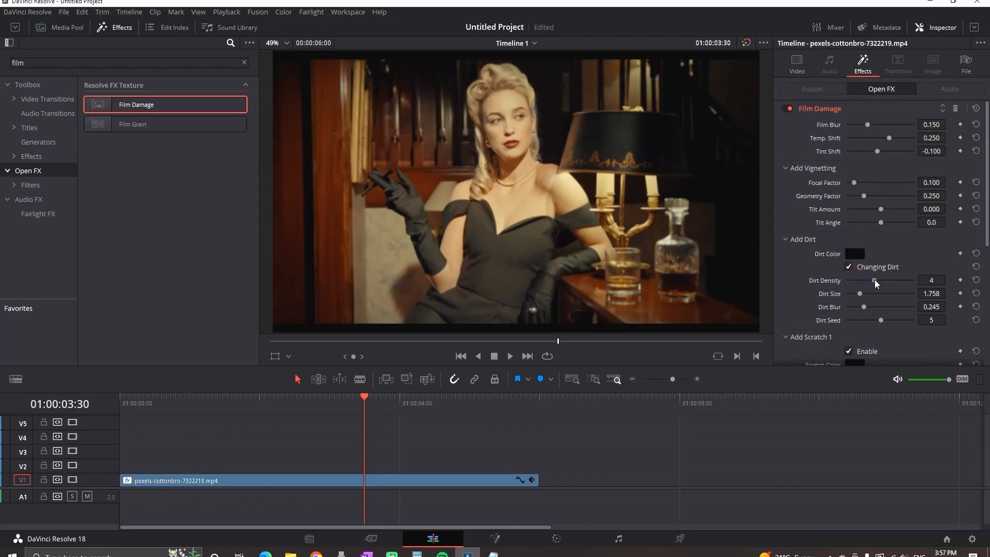
left_click_drag(875, 280, 860, 280)
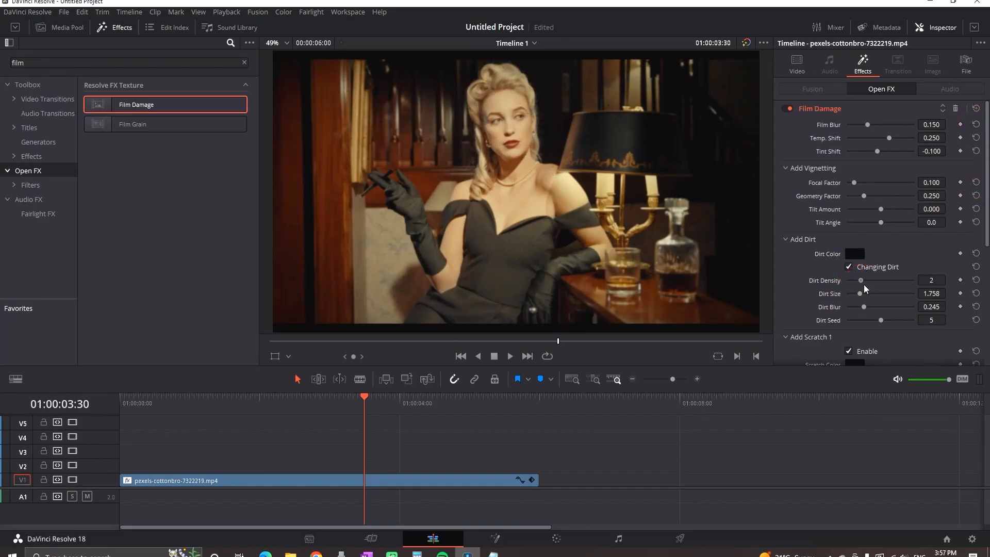
left_click_drag(860, 280, 895, 280)
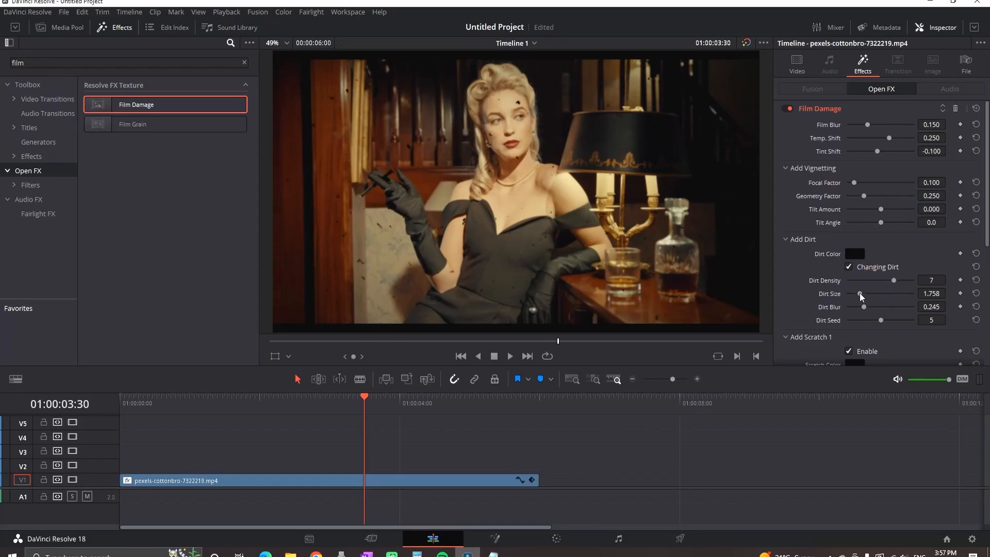